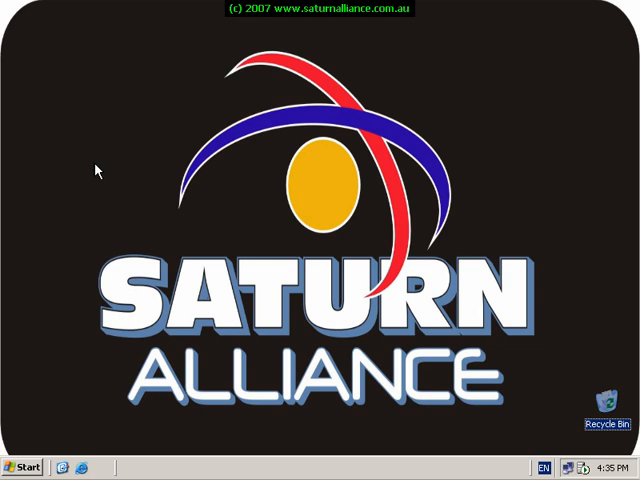
{"action": "mouse_move", "coordinate": [48, 418]}
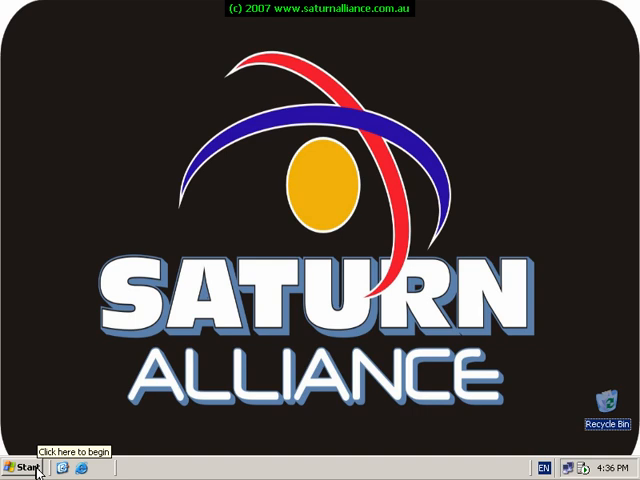
{"action": "mouse_move", "coordinate": [36, 470]}
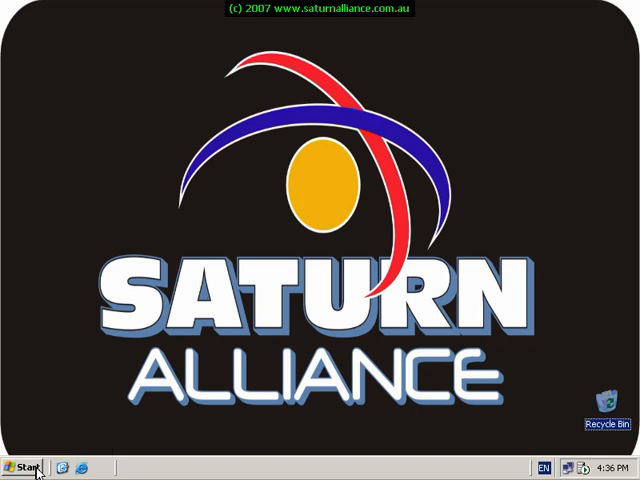
Browse to the CSMv3.6 (F:) drive in Windows Explorer and select setup.exe.
{"action": "left_click", "coordinate": [24, 468]}
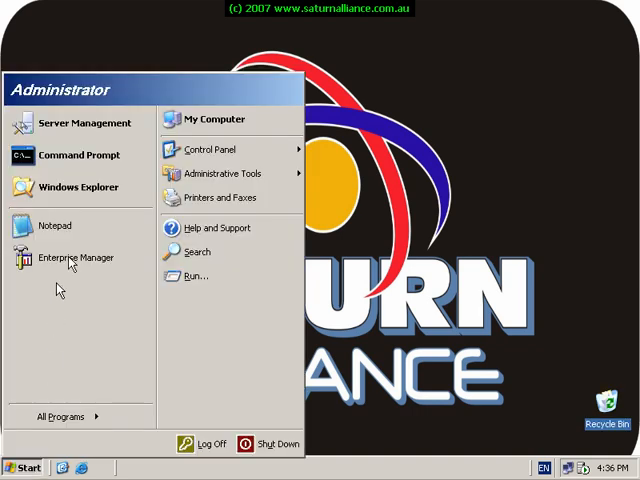
{"action": "left_click", "coordinate": [76, 188]}
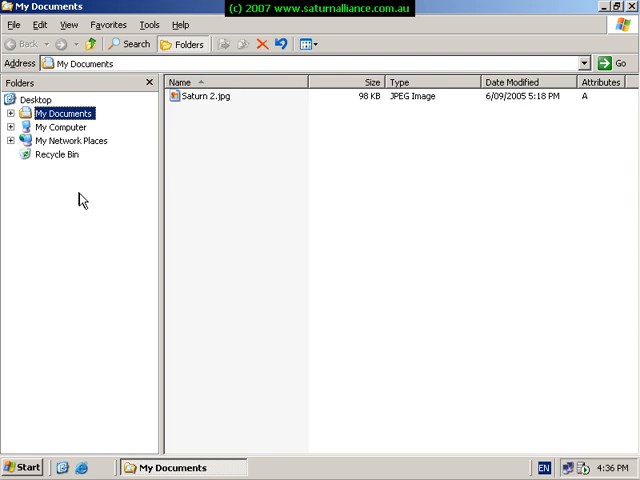
{"action": "left_click", "coordinate": [12, 128]}
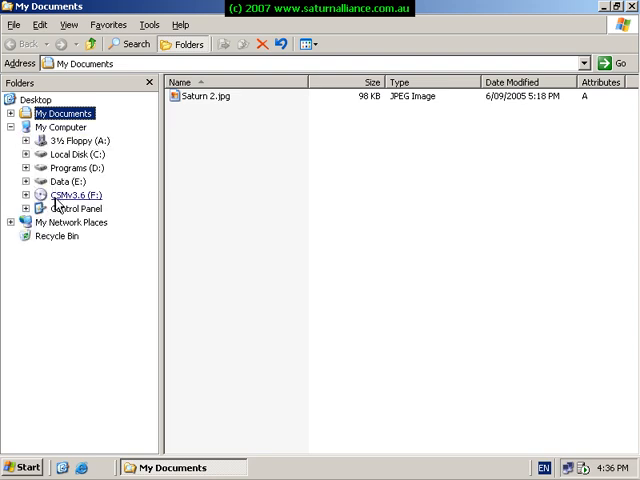
{"action": "left_click", "coordinate": [70, 194]}
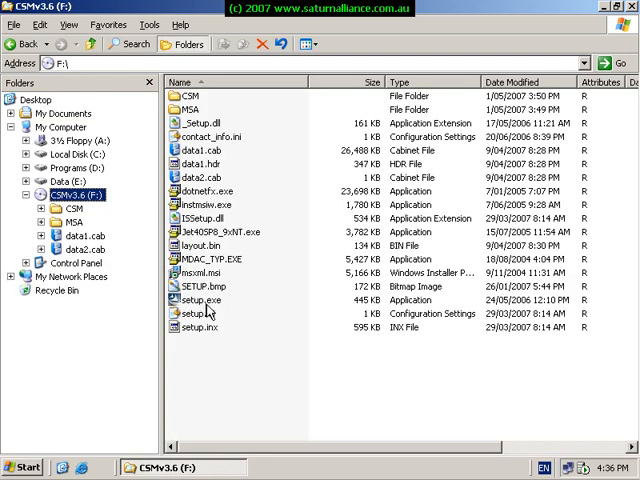
{"action": "left_click", "coordinate": [196, 300]}
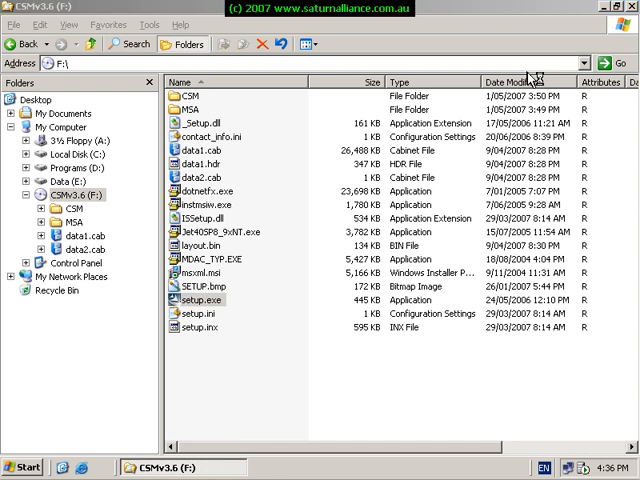
Launch setup.exe, pass the welcome page and accept the licence agreement terms.
{"action": "double_click", "coordinate": [192, 300]}
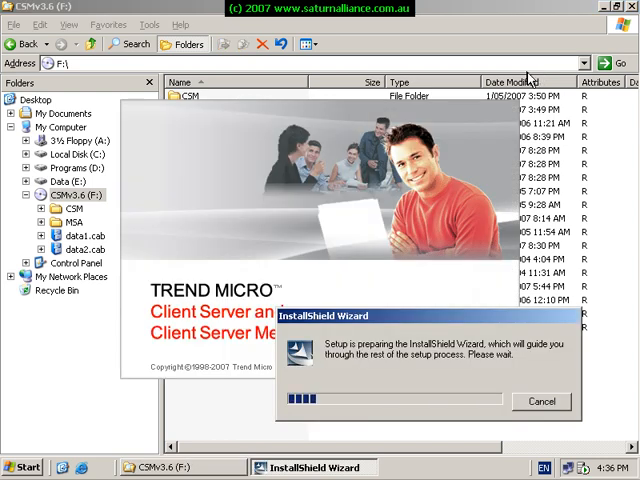
{"action": "left_click", "coordinate": [628, 16]}
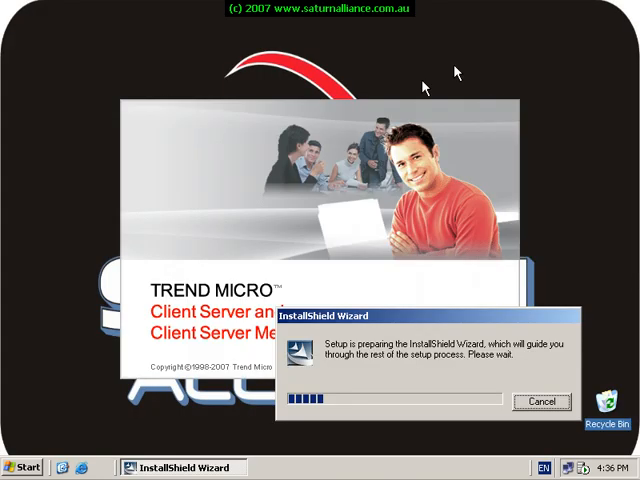
{"action": "mouse_move", "coordinate": [24, 128]}
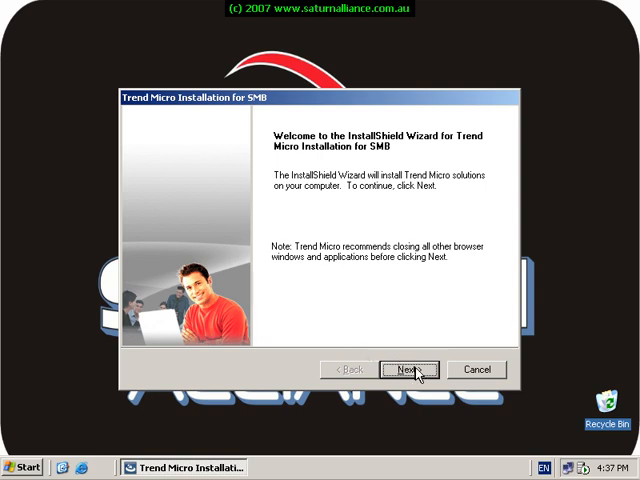
{"action": "left_click", "coordinate": [408, 368]}
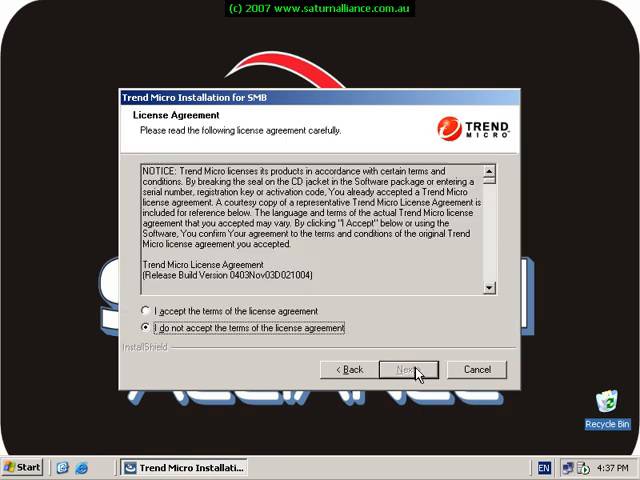
{"action": "left_click", "coordinate": [148, 312]}
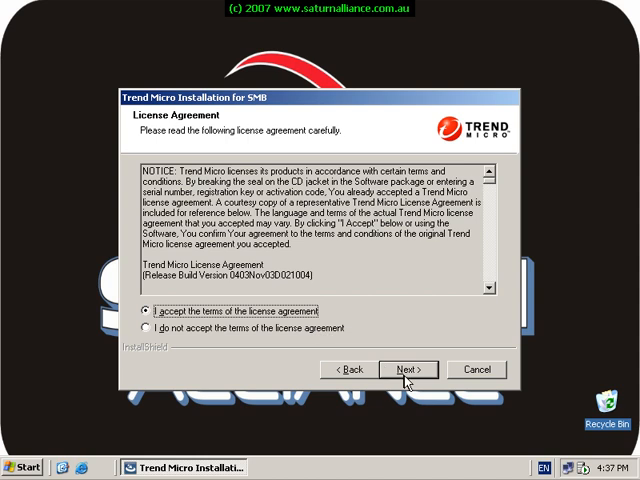
Continue without an activation code and choose 'Do not prescan' the computer.
{"action": "left_click", "coordinate": [408, 368]}
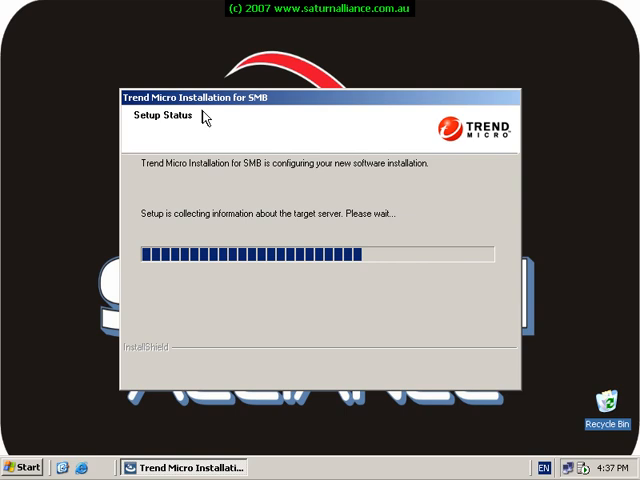
{"action": "mouse_move", "coordinate": [58, 144]}
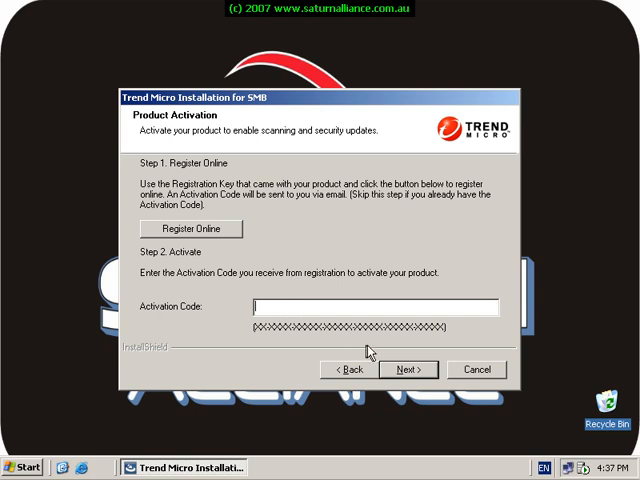
{"action": "left_click", "coordinate": [408, 368]}
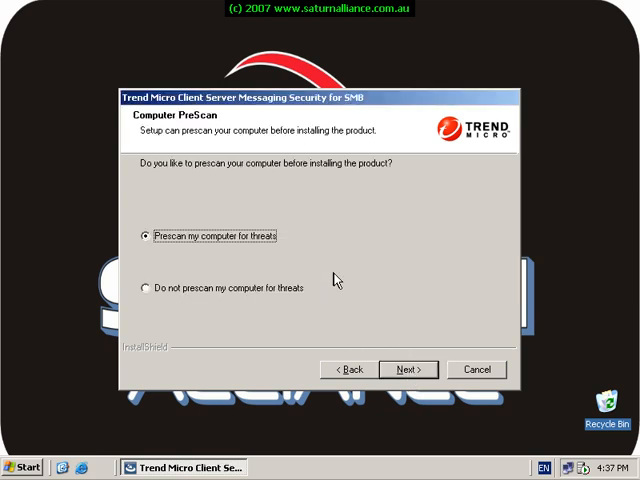
{"action": "mouse_move", "coordinate": [228, 288]}
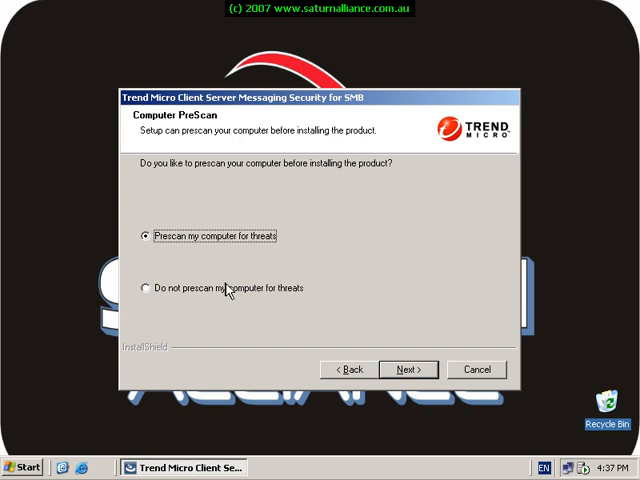
{"action": "mouse_move", "coordinate": [252, 250]}
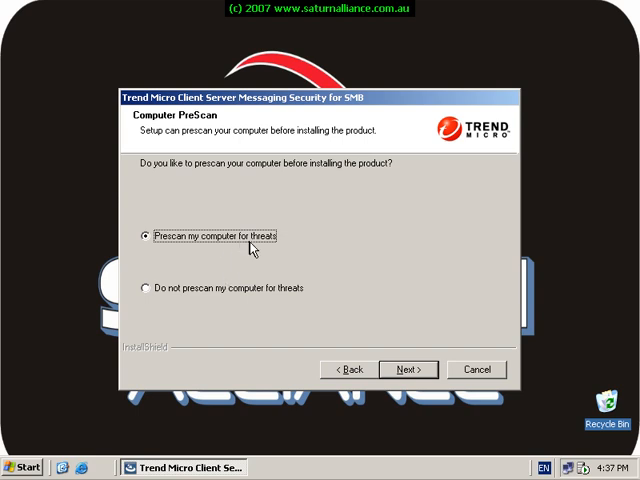
{"action": "left_click", "coordinate": [148, 288]}
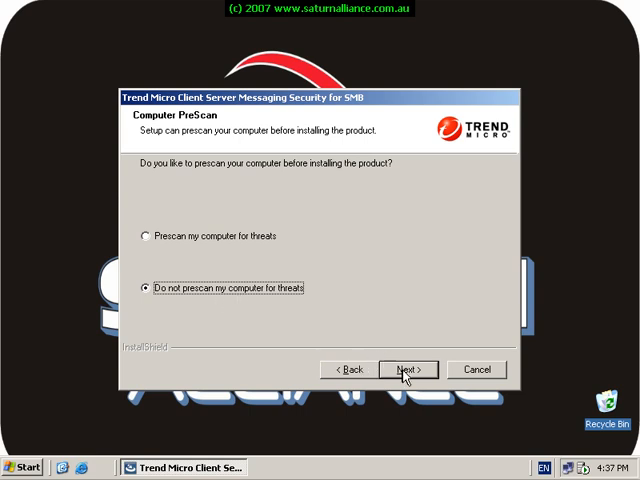
{"action": "left_click", "coordinate": [406, 368]}
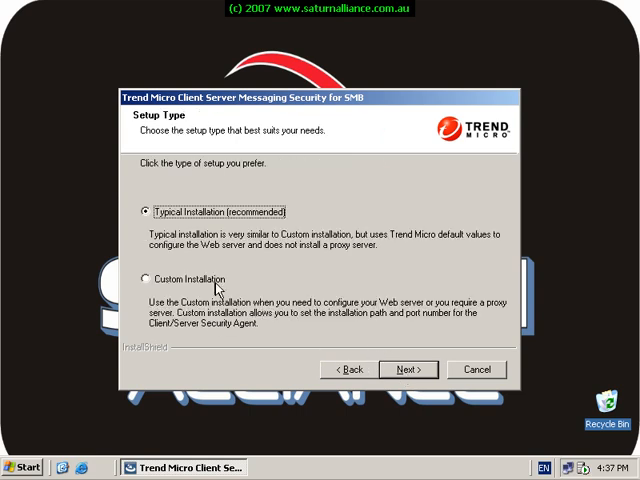
Choose Custom Installation and continue past the setup overview.
{"action": "left_click", "coordinate": [140, 280]}
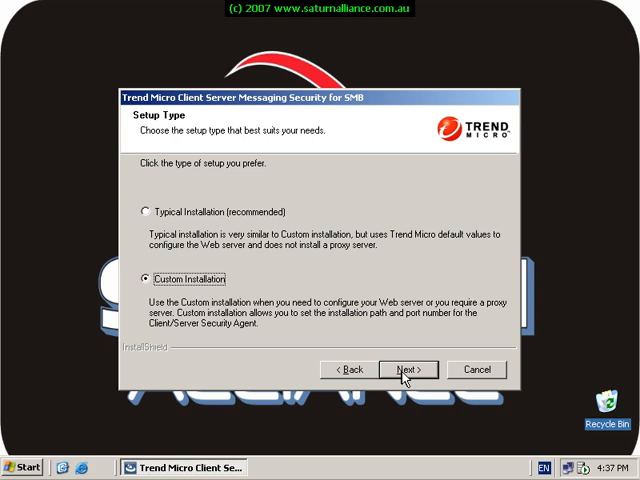
{"action": "left_click", "coordinate": [408, 368]}
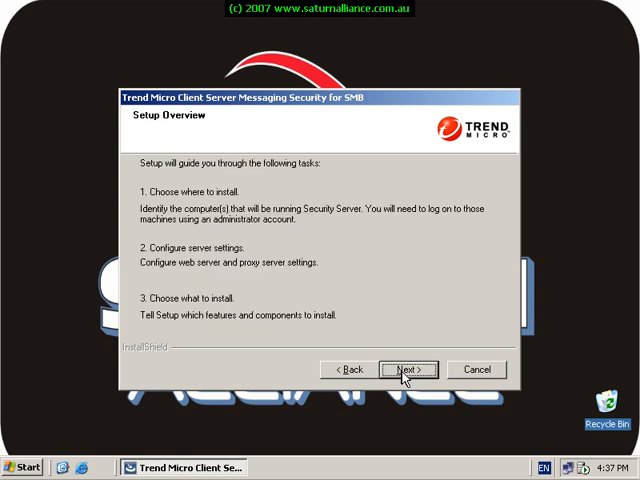
{"action": "left_click", "coordinate": [406, 368]}
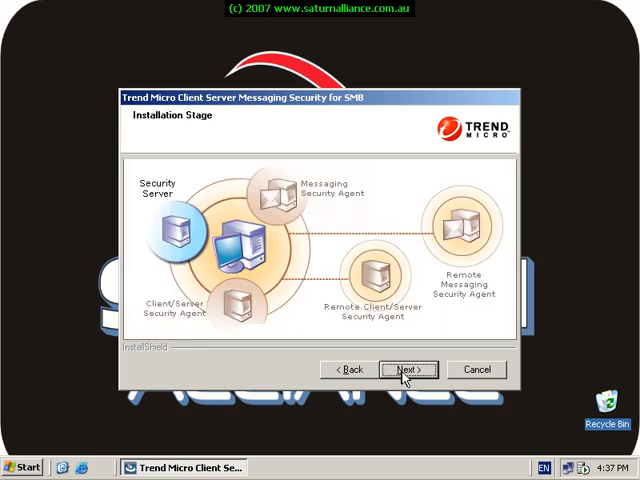
Trim the server's domain name to vmsbs2003p on Server Identification and confirm it.
{"action": "left_click", "coordinate": [406, 368]}
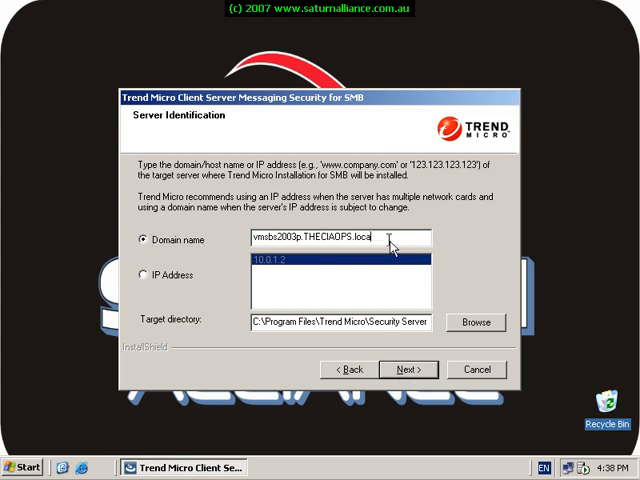
{"action": "key", "text": "BackSpace"}
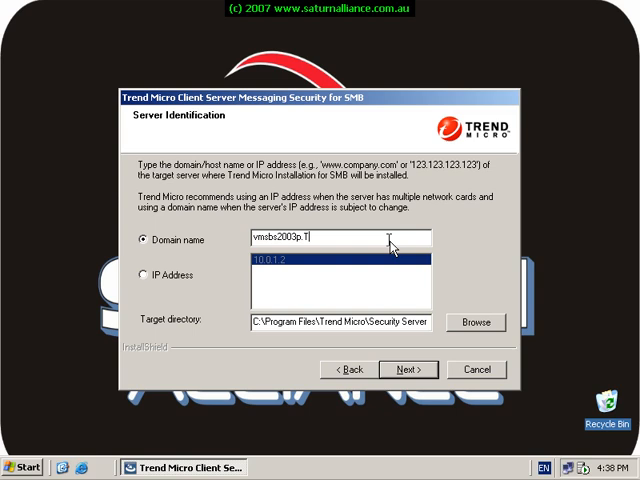
{"action": "key", "text": "BackSpace"}
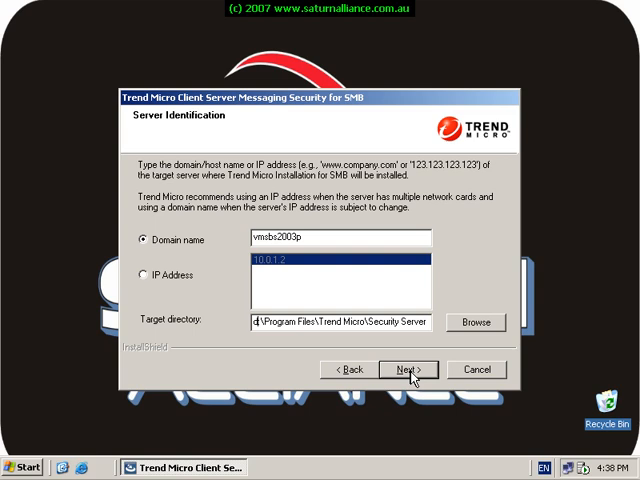
{"action": "left_click", "coordinate": [404, 368]}
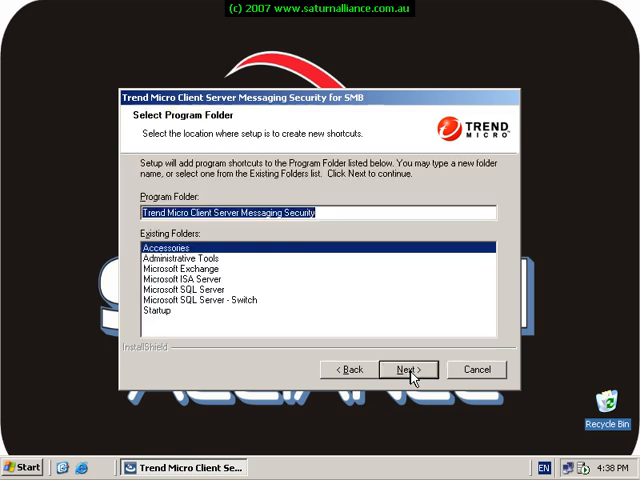
Keep the default program folder and install the Security Server on IIS.
{"action": "left_click", "coordinate": [406, 368]}
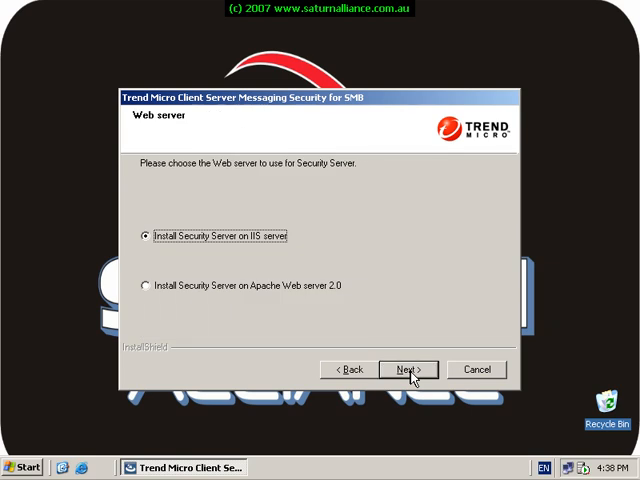
{"action": "mouse_move", "coordinate": [304, 296]}
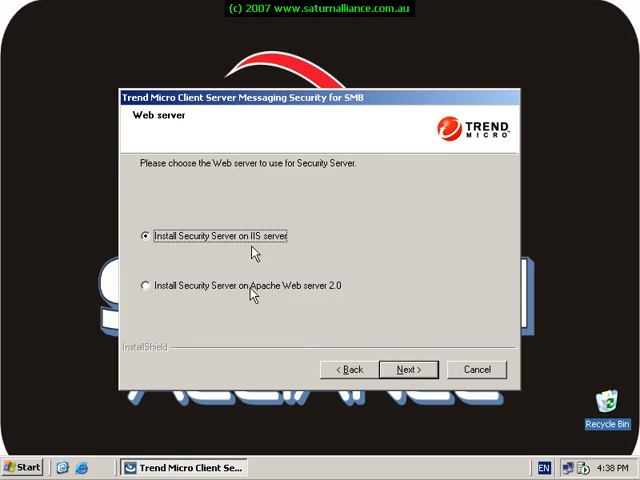
{"action": "mouse_move", "coordinate": [292, 304]}
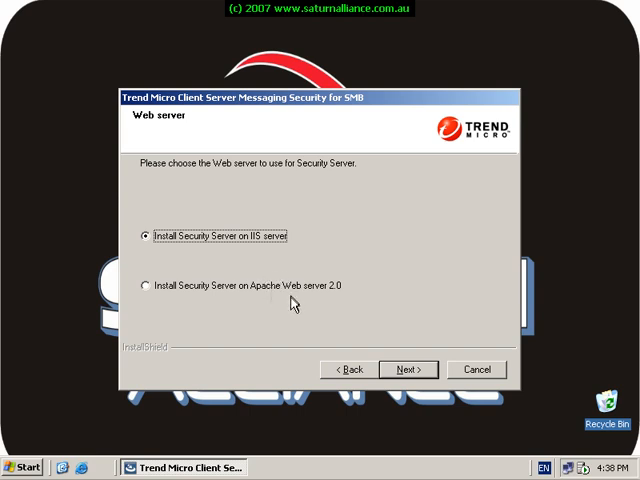
{"action": "mouse_move", "coordinate": [248, 268]}
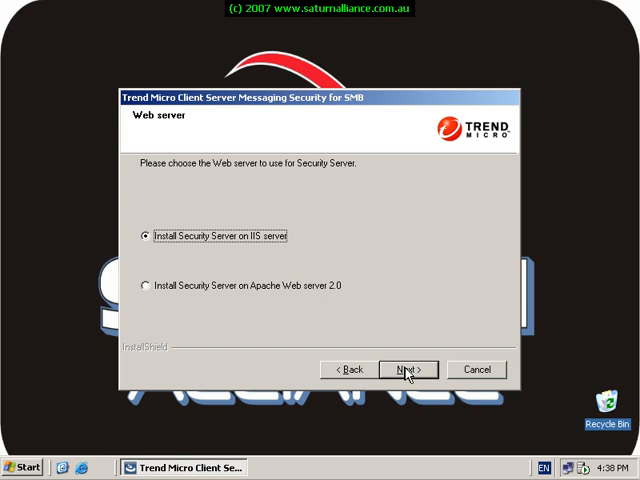
{"action": "left_click", "coordinate": [406, 368]}
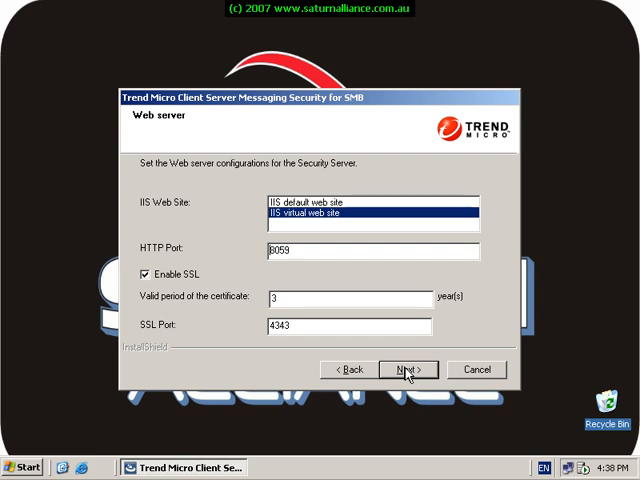
Accept the web server settings and enable a proxy server with administrator credentials.
{"action": "left_click", "coordinate": [404, 368]}
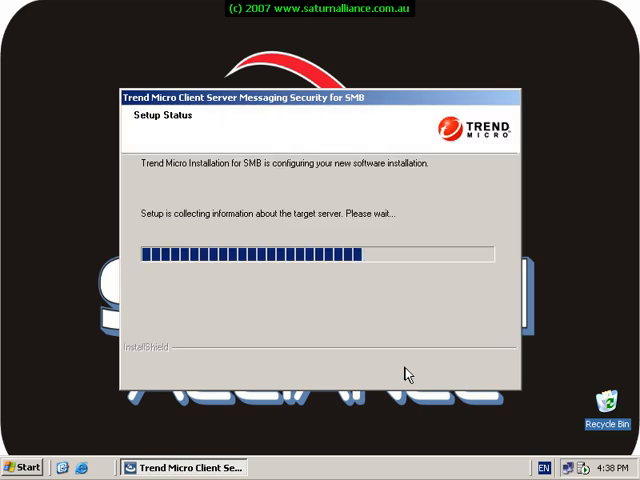
{"action": "mouse_move", "coordinate": [60, 276]}
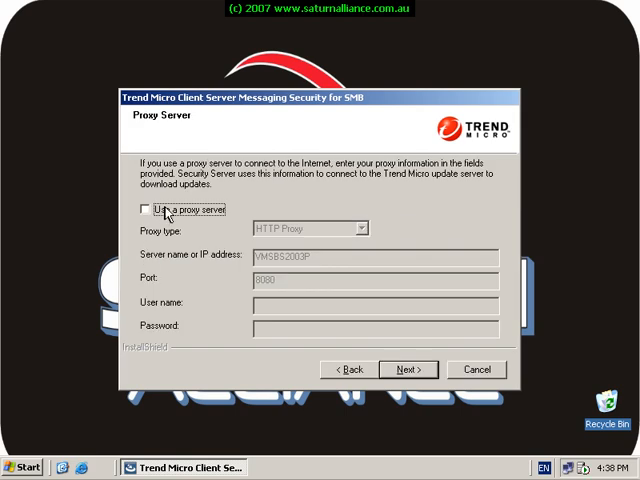
{"action": "left_click", "coordinate": [144, 210]}
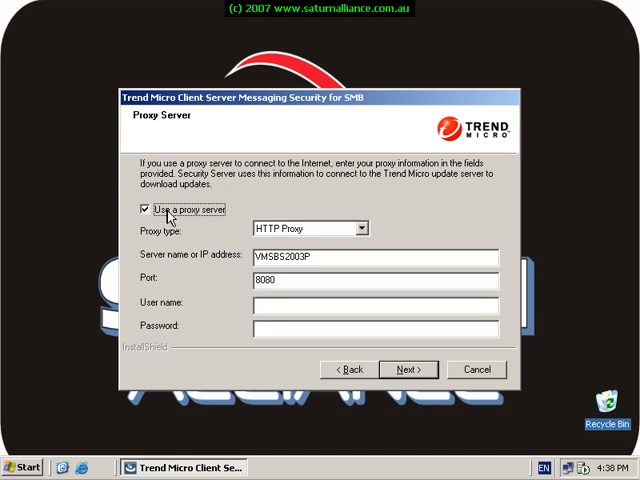
{"action": "mouse_move", "coordinate": [244, 258]}
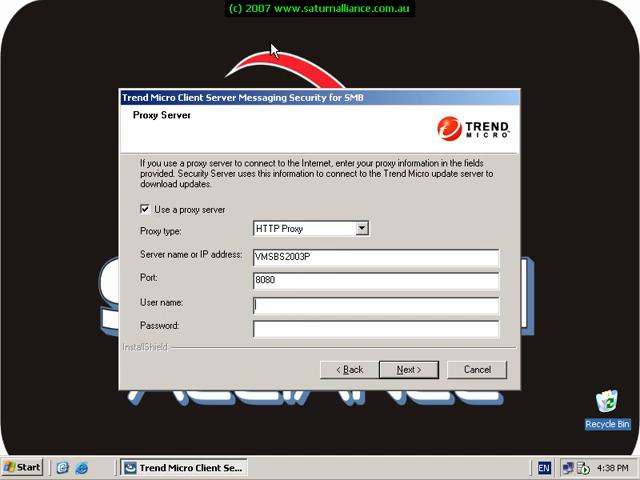
{"action": "type", "text": "administrator"}
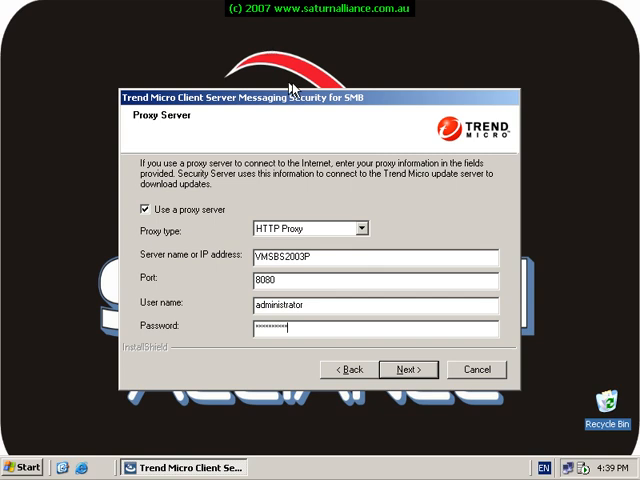
{"action": "left_click", "coordinate": [408, 368]}
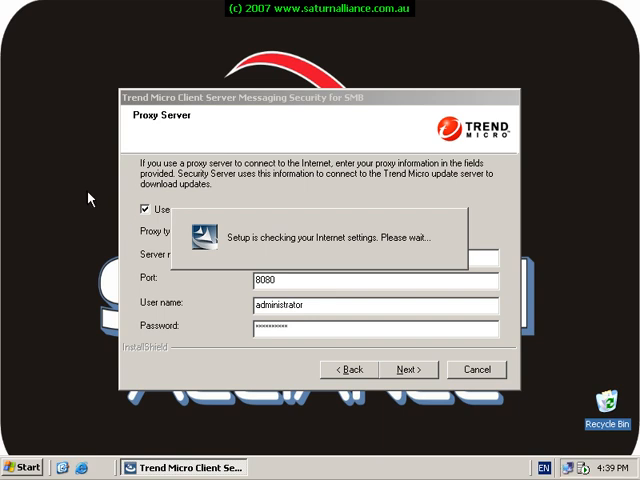
{"action": "mouse_move", "coordinate": [44, 188]}
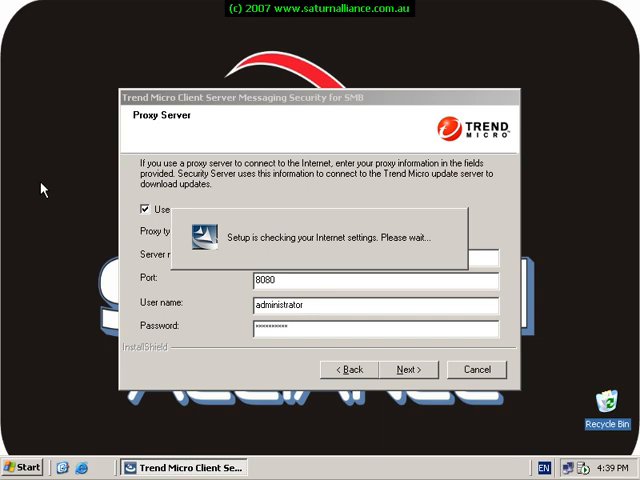
{"action": "left_click", "coordinate": [408, 368]}
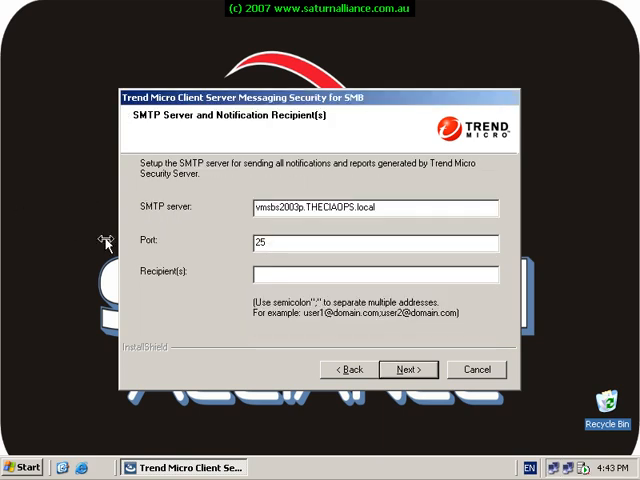
{"action": "mouse_move", "coordinate": [218, 156]}
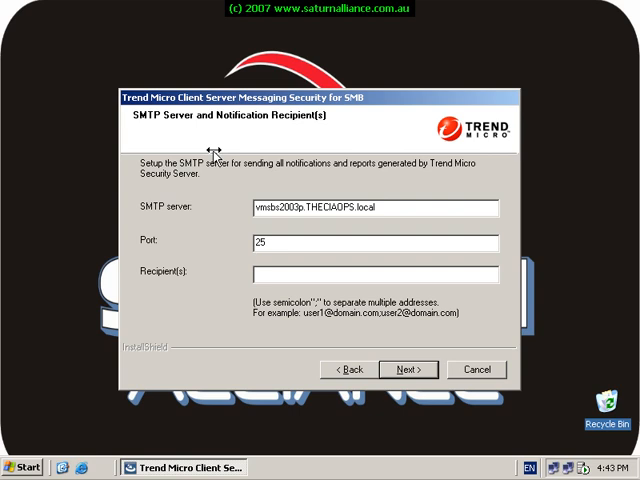
{"action": "mouse_move", "coordinate": [308, 272]}
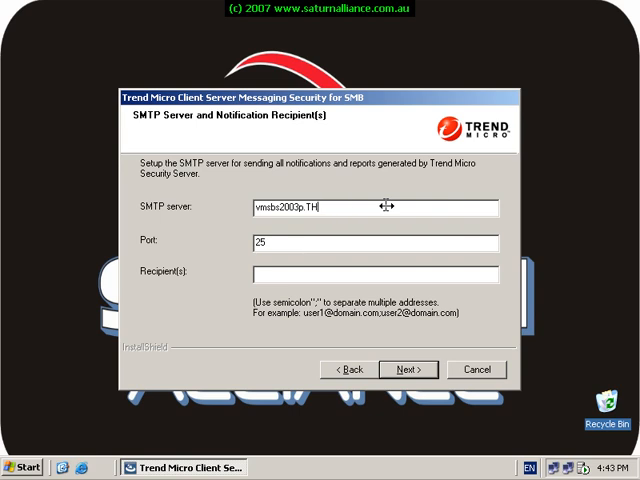
{"action": "key", "text": "BackSpace"}
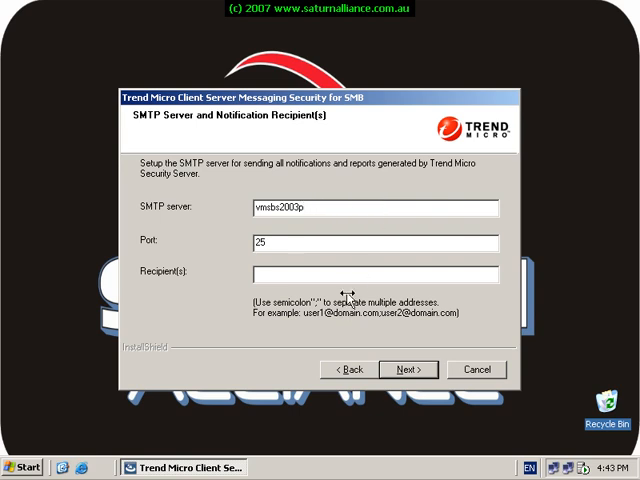
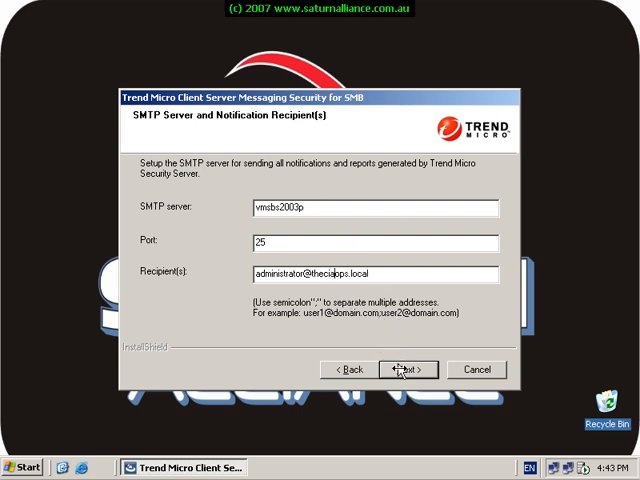
Accept the SMTP settings and the web console and agent administrator passwords.
{"action": "left_click", "coordinate": [402, 368]}
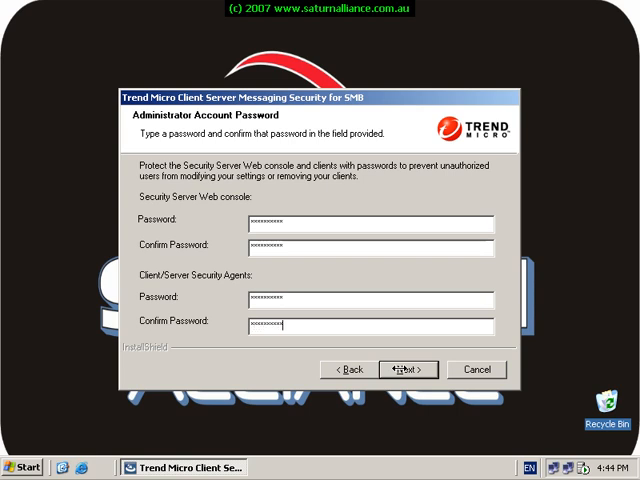
{"action": "left_click", "coordinate": [404, 368]}
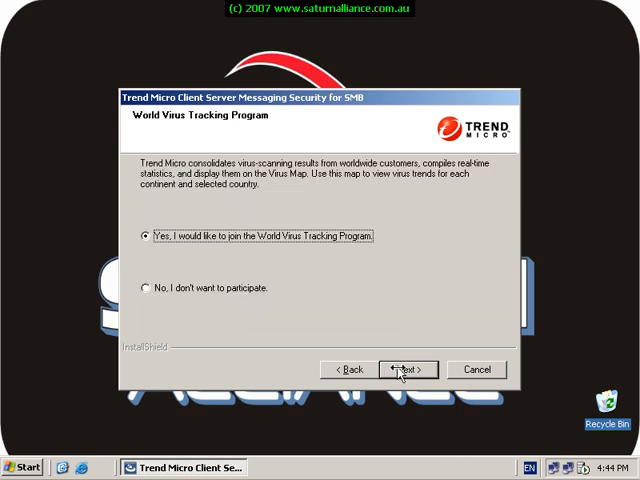
{"action": "mouse_move", "coordinate": [322, 284]}
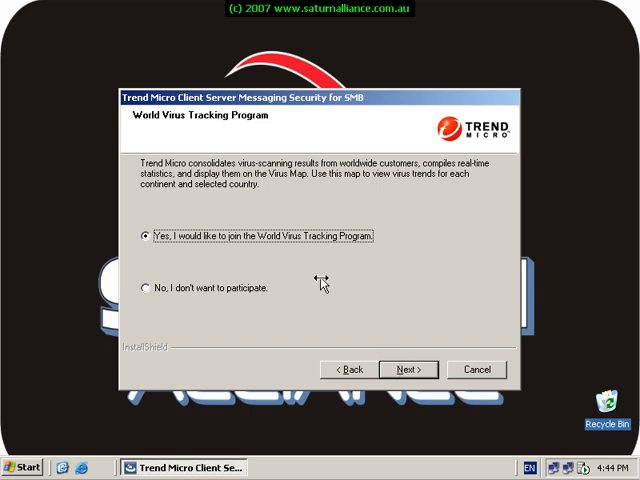
{"action": "mouse_move", "coordinate": [404, 368]}
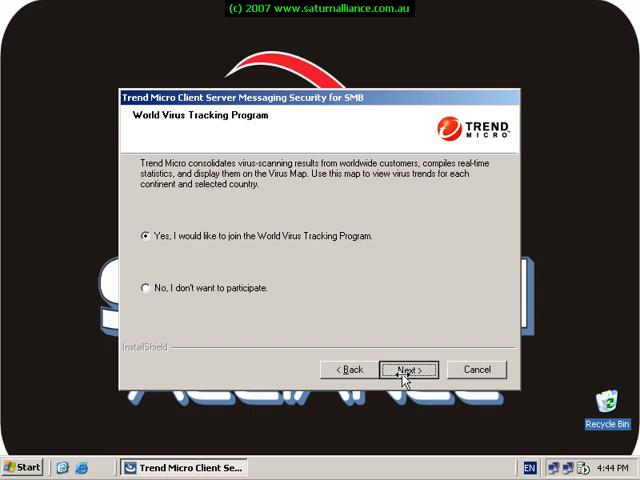
{"action": "mouse_move", "coordinate": [8, 244]}
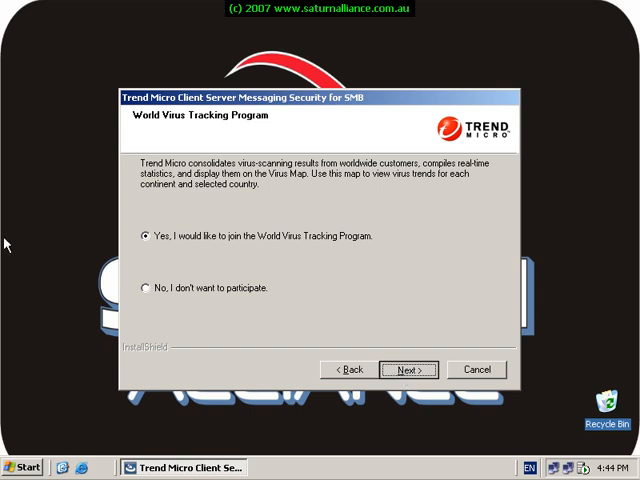
Join World Virus Tracking and keep the Client/Server and Messaging Security Agents selected.
{"action": "left_click", "coordinate": [408, 368]}
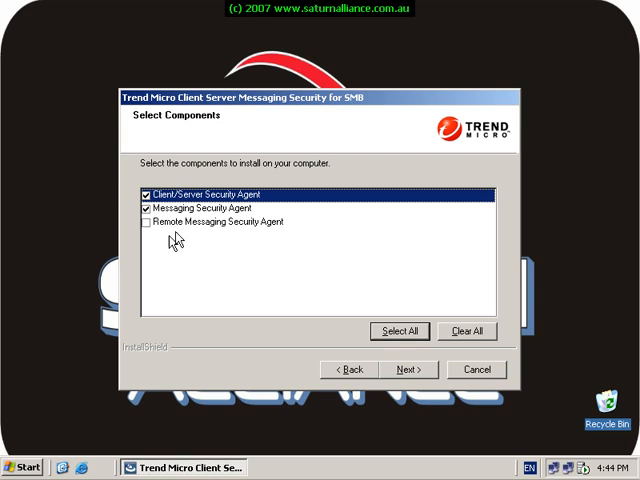
{"action": "mouse_move", "coordinate": [270, 176]}
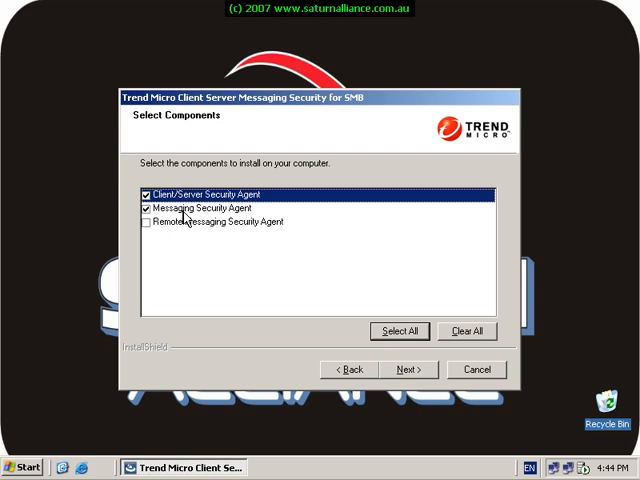
{"action": "mouse_move", "coordinate": [268, 272]}
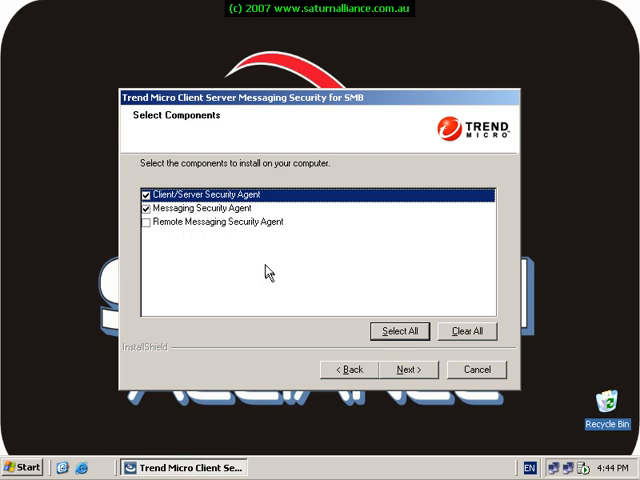
{"action": "left_click", "coordinate": [404, 368]}
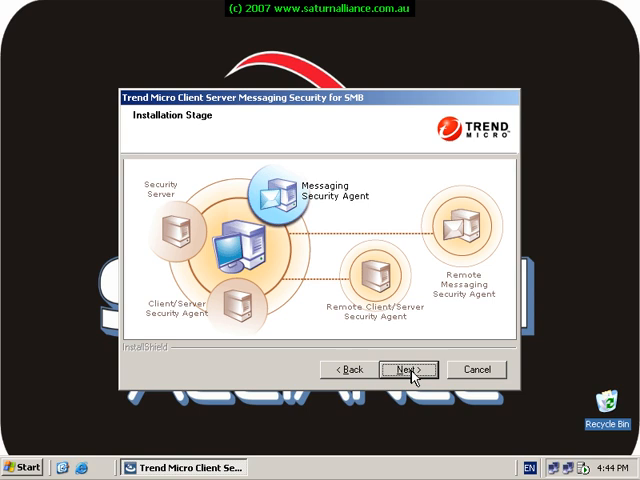
Enter theciops\administrator credentials for messaging protection on vmSBS2003P and submit them.
{"action": "left_click", "coordinate": [404, 368]}
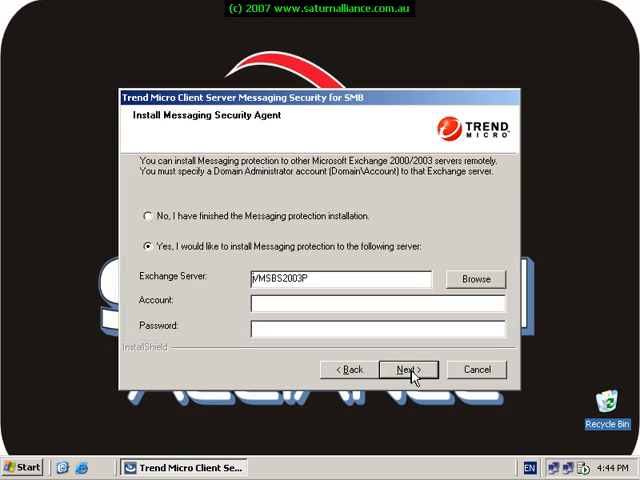
{"action": "mouse_move", "coordinate": [360, 314]}
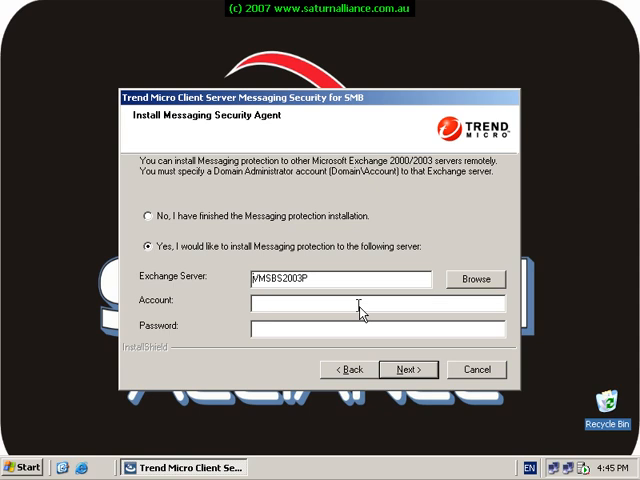
{"action": "type", "text": "sa"}
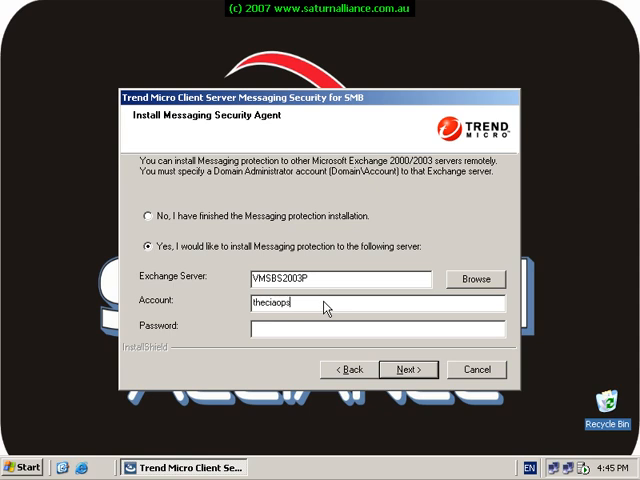
{"action": "type", "text": "\\"}
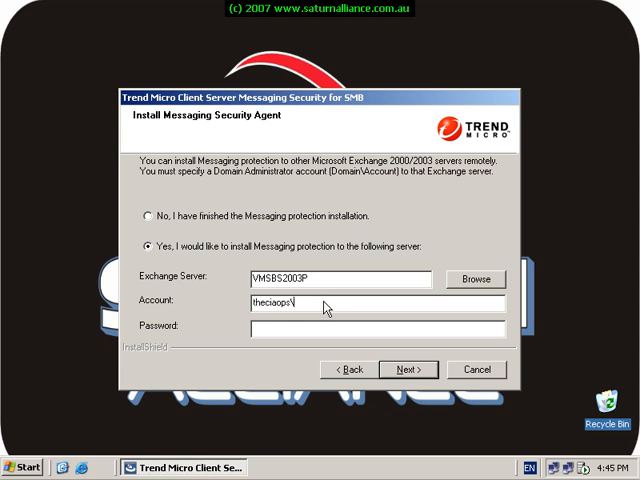
{"action": "type", "text": "administrator"}
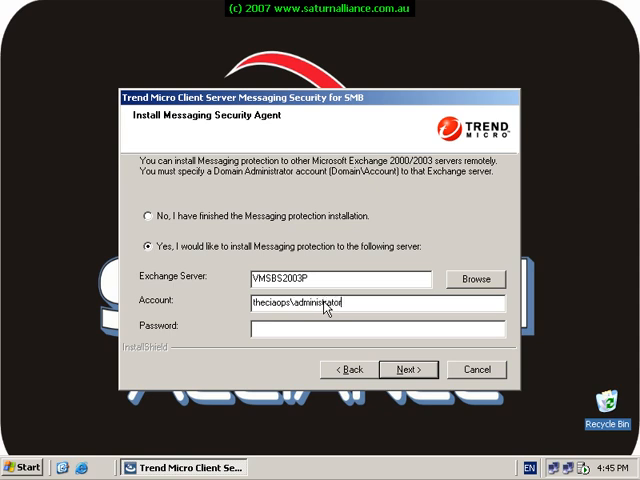
{"action": "type", "text": "password"}
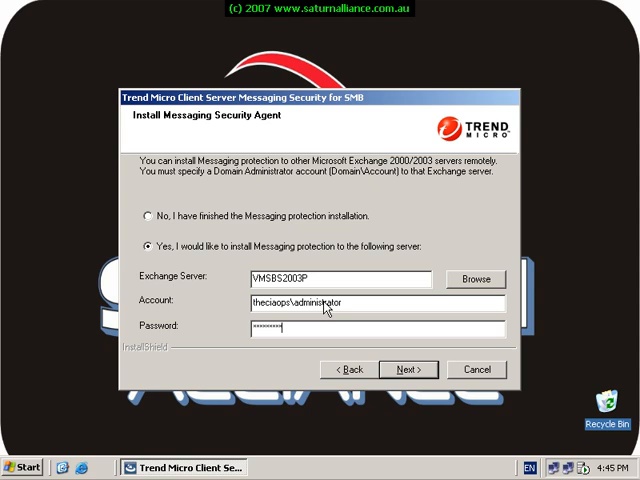
{"action": "mouse_move", "coordinate": [408, 368]}
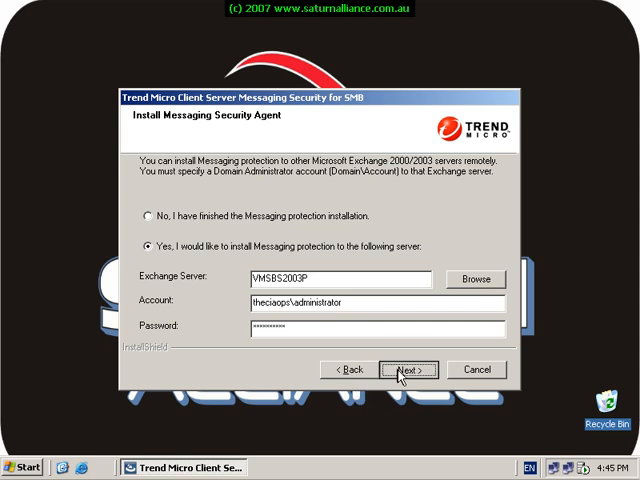
{"action": "left_click", "coordinate": [404, 368]}
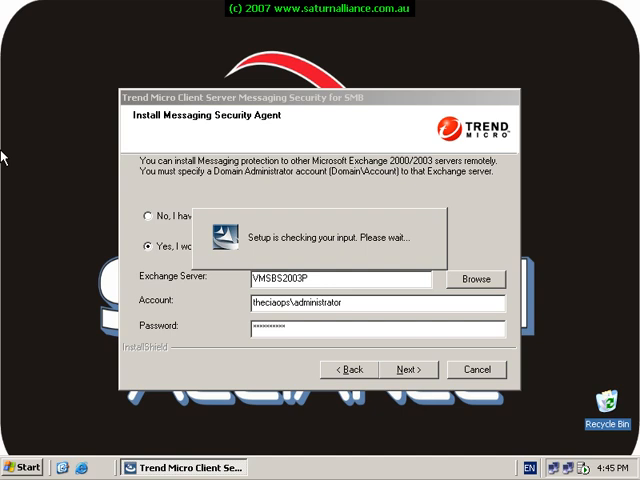
Accept IIS with the default target folder and C$ share for the Messaging Security Agent.
{"action": "left_click", "coordinate": [408, 368]}
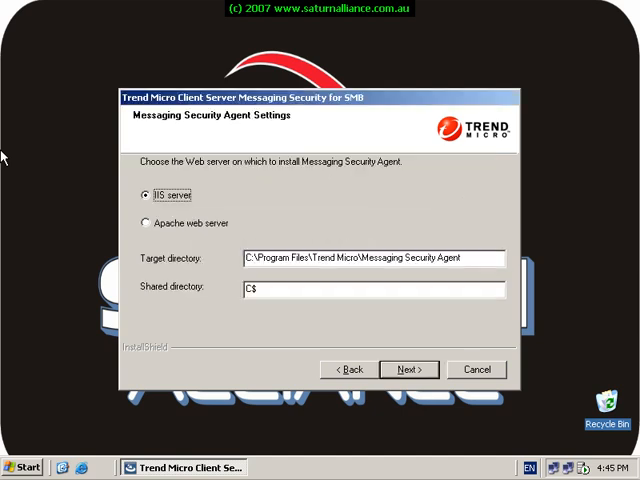
{"action": "mouse_move", "coordinate": [270, 200]}
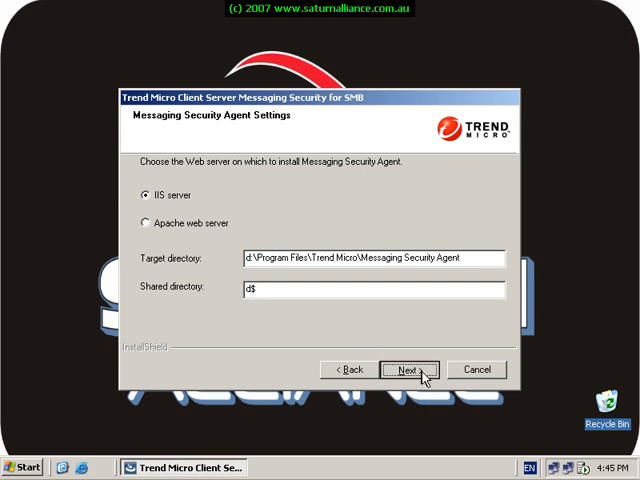
{"action": "left_click", "coordinate": [406, 368]}
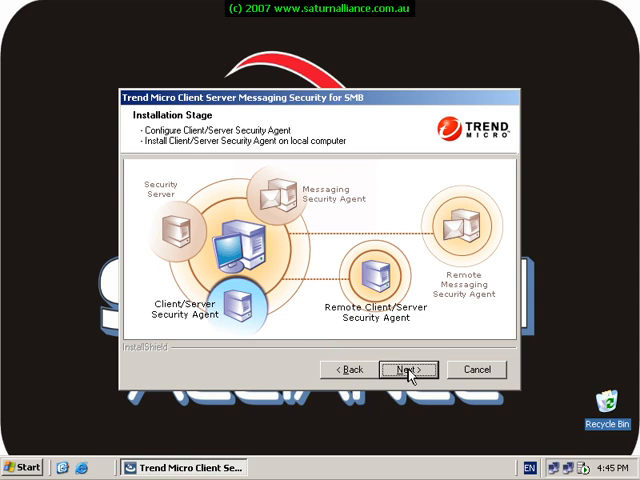
Continue past the installation stage and accept the default client agent path with port 45605.
{"action": "left_click", "coordinate": [404, 368]}
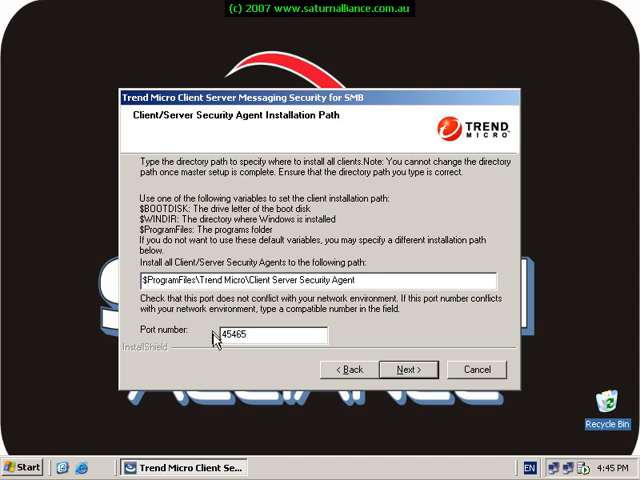
{"action": "mouse_move", "coordinate": [240, 360]}
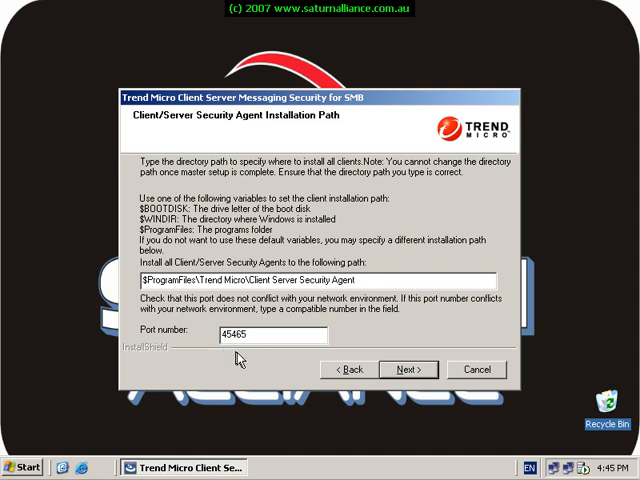
{"action": "mouse_move", "coordinate": [408, 368]}
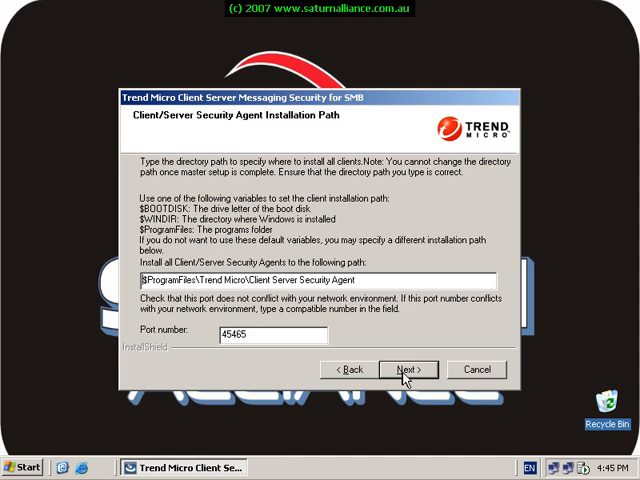
{"action": "left_click", "coordinate": [408, 368]}
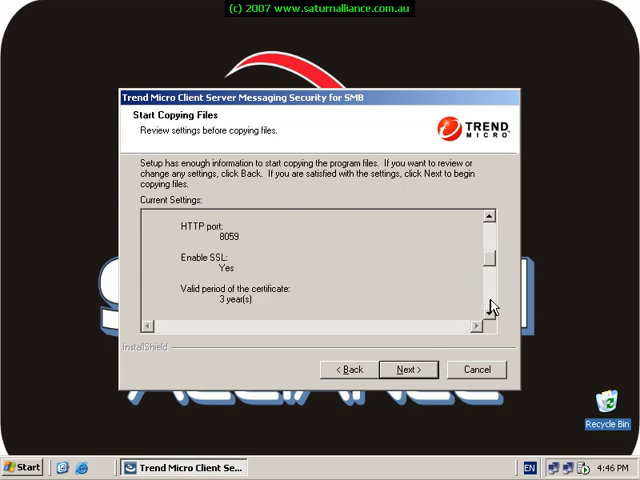
Review the Current Settings summary and begin copying the program files.
{"action": "scroll", "scroll_direction": "down", "scroll_amount": 3}
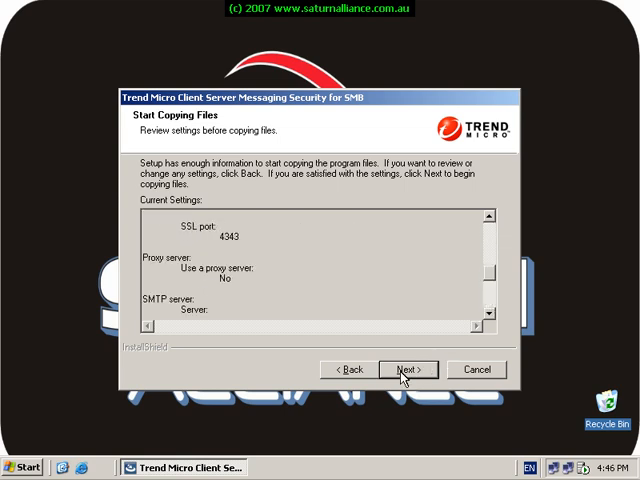
{"action": "left_click", "coordinate": [408, 368]}
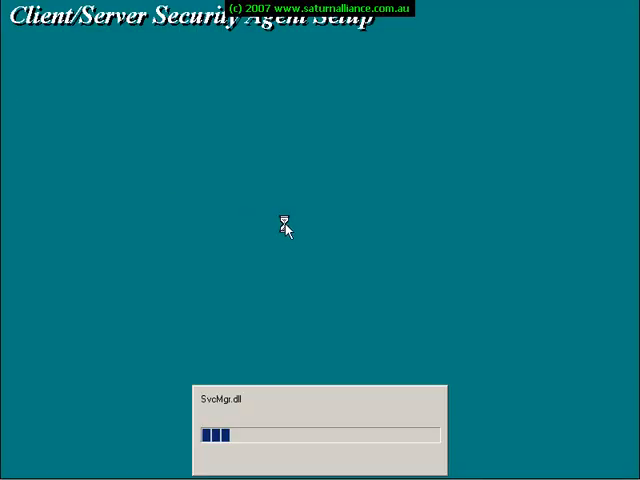
{"action": "mouse_move", "coordinate": [196, 180]}
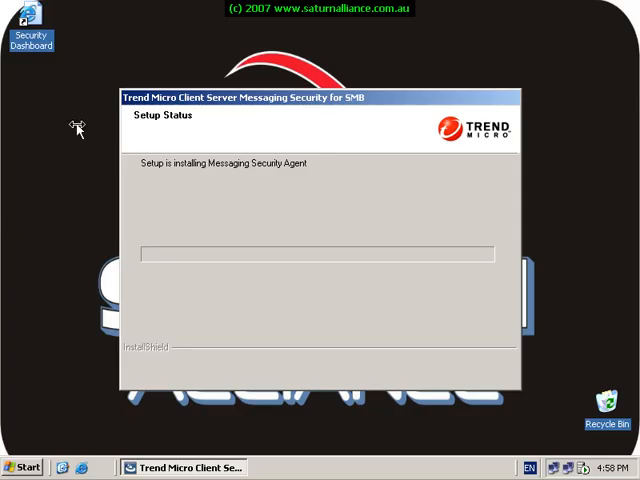
{"action": "mouse_move", "coordinate": [148, 130]}
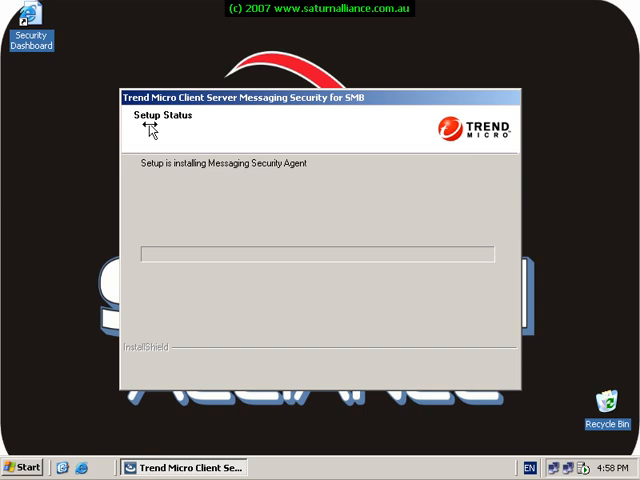
{"action": "mouse_move", "coordinate": [238, 120]}
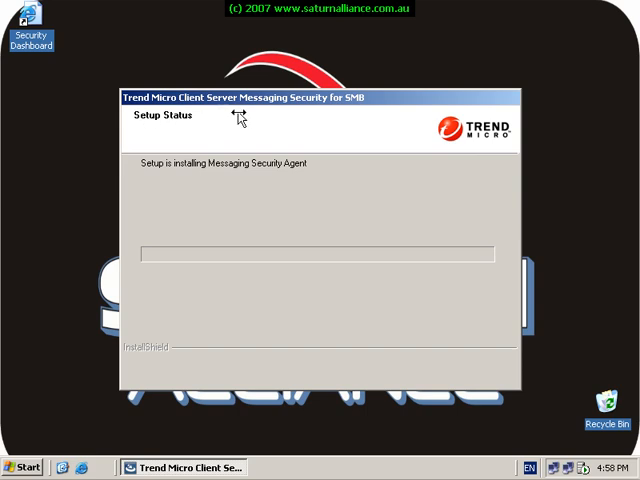
{"action": "mouse_move", "coordinate": [266, 122]}
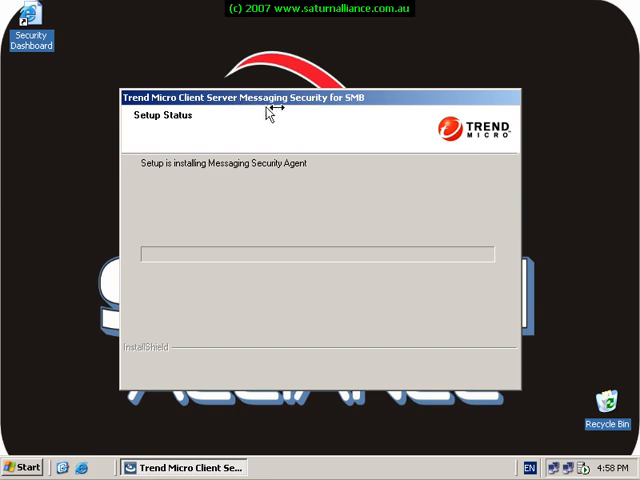
{"action": "mouse_move", "coordinate": [258, 162]}
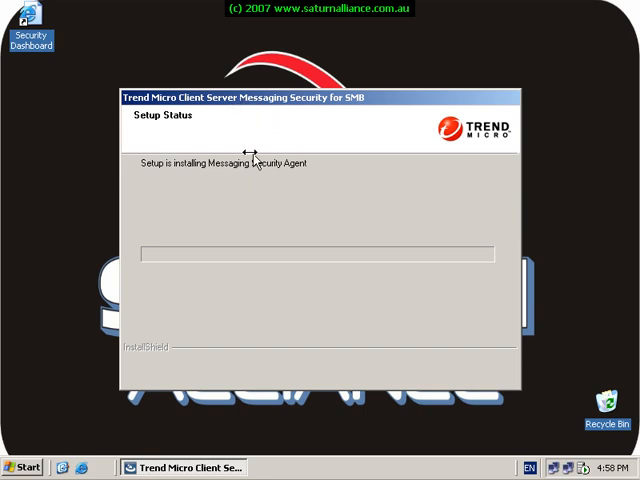
{"action": "mouse_move", "coordinate": [30, 144]}
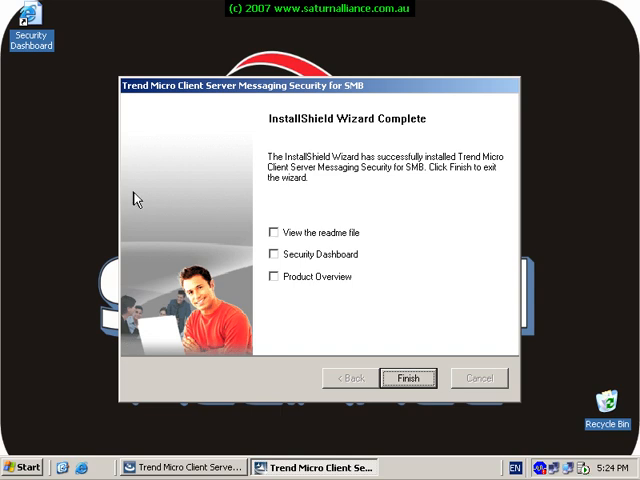
{"action": "mouse_move", "coordinate": [292, 208]}
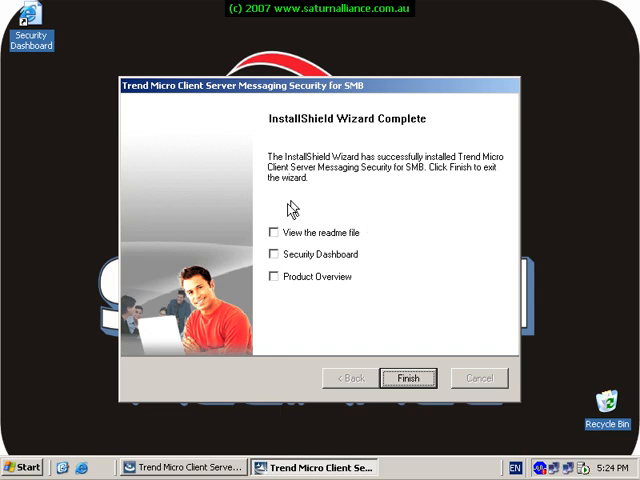
{"action": "mouse_move", "coordinate": [278, 264]}
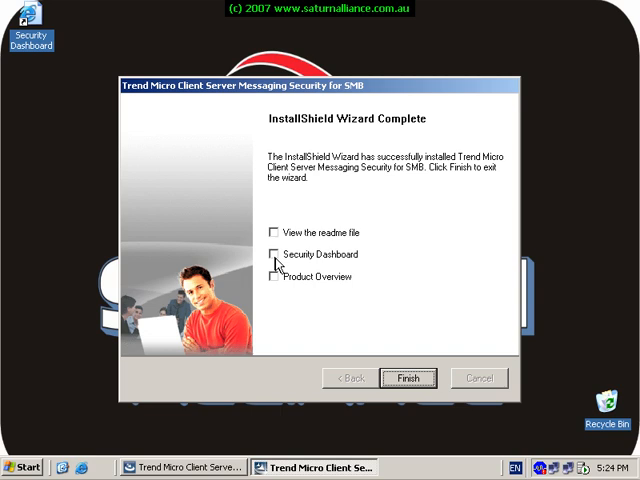
Tick Security Dashboard on the completion page and finish the InstallShield wizard.
{"action": "left_click", "coordinate": [272, 254]}
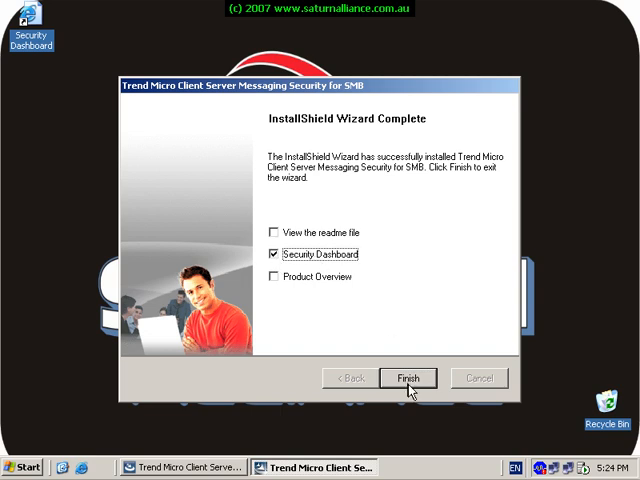
{"action": "left_click", "coordinate": [408, 376]}
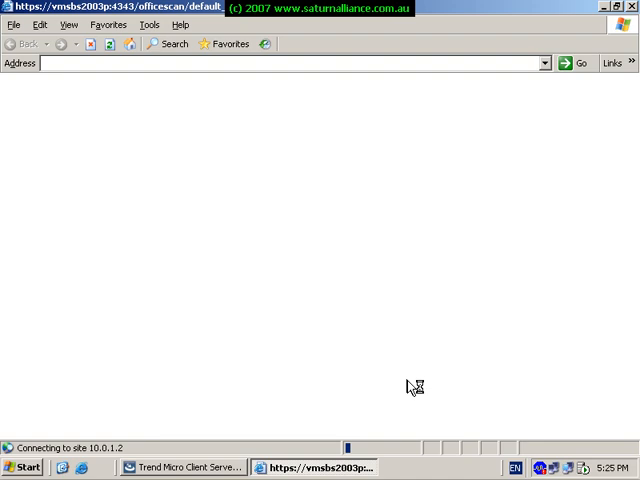
{"action": "mouse_move", "coordinate": [28, 222]}
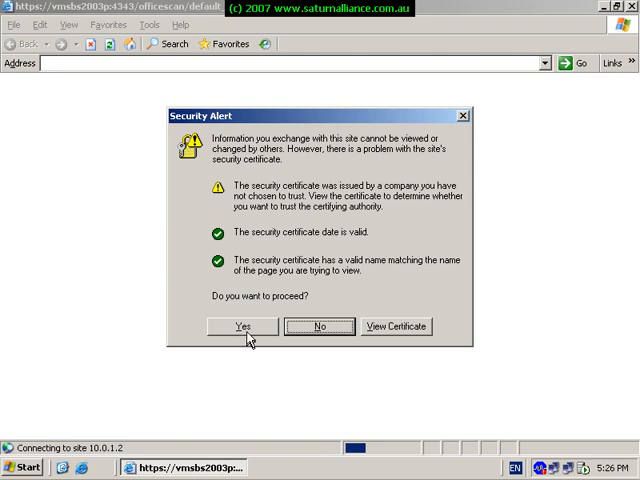
{"action": "left_click", "coordinate": [240, 326]}
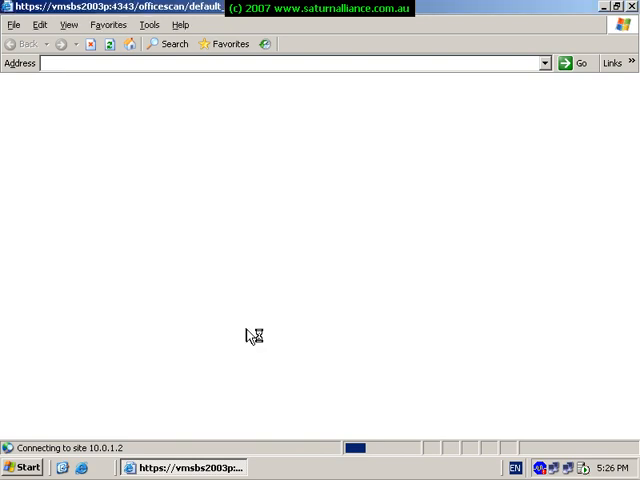
{"action": "mouse_move", "coordinate": [36, 20]}
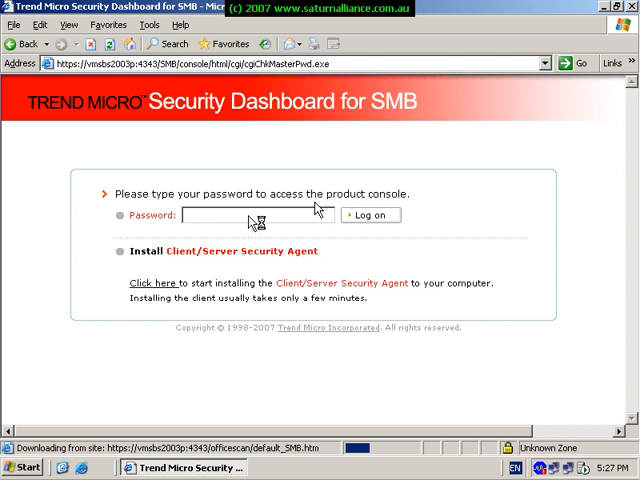
{"action": "mouse_move", "coordinate": [196, 220]}
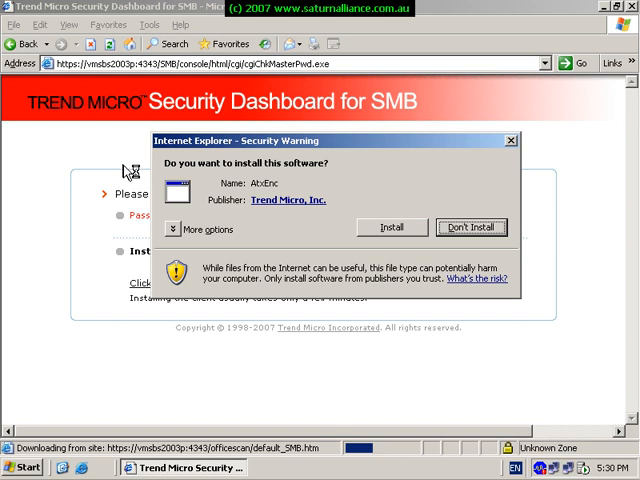
{"action": "mouse_move", "coordinate": [280, 178]}
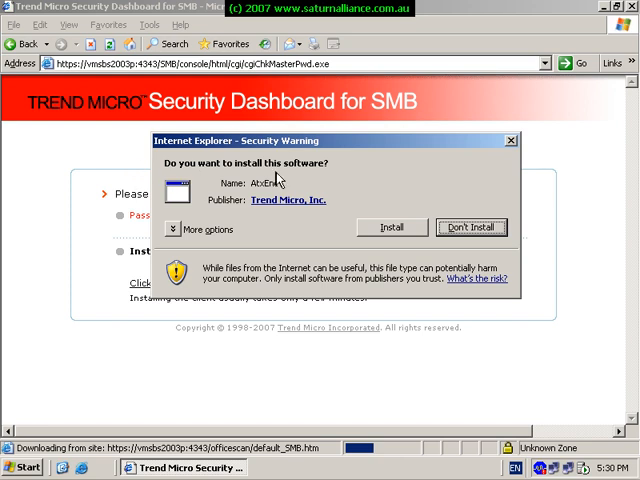
Dismiss the AtxEnc add-on warning and log on to the console with the password.
{"action": "left_click", "coordinate": [390, 228]}
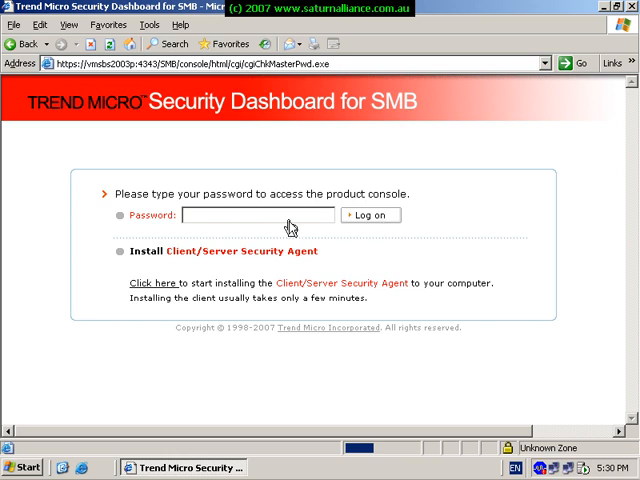
{"action": "left_click", "coordinate": [256, 216]}
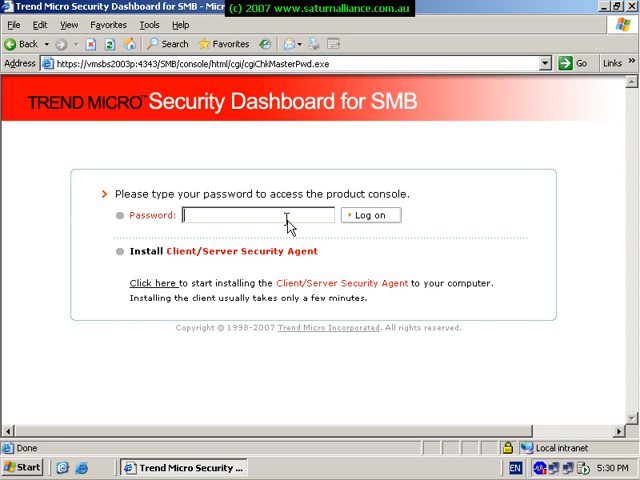
{"action": "type", "text": "password"}
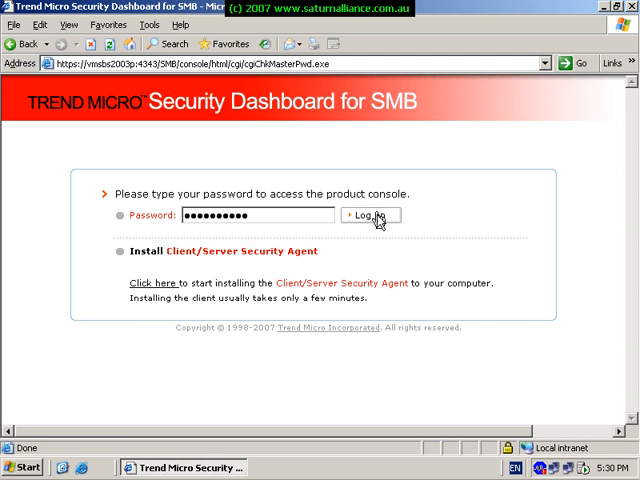
{"action": "left_click", "coordinate": [368, 216]}
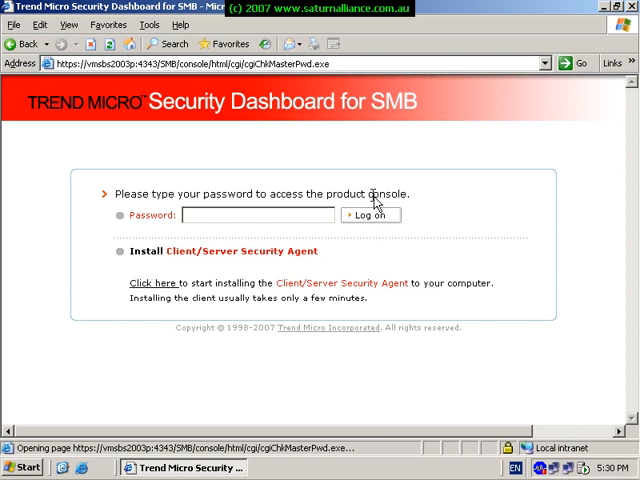
{"action": "mouse_move", "coordinate": [32, 122]}
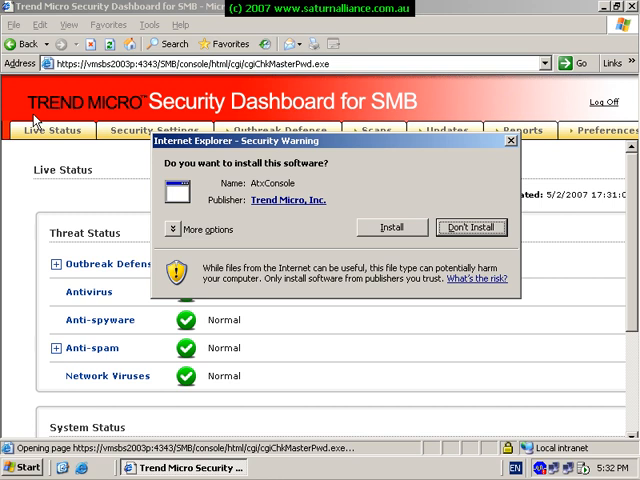
{"action": "mouse_move", "coordinate": [322, 172]}
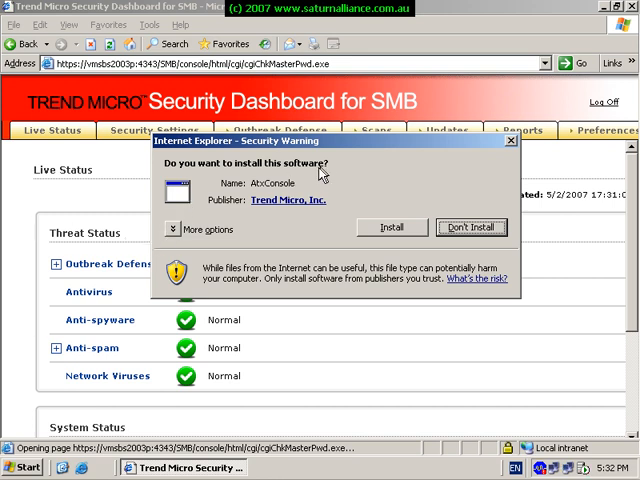
{"action": "mouse_move", "coordinate": [392, 228]}
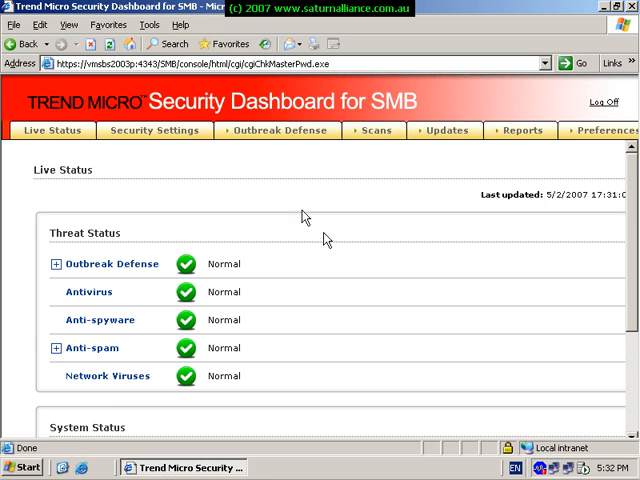
{"action": "mouse_move", "coordinate": [184, 246]}
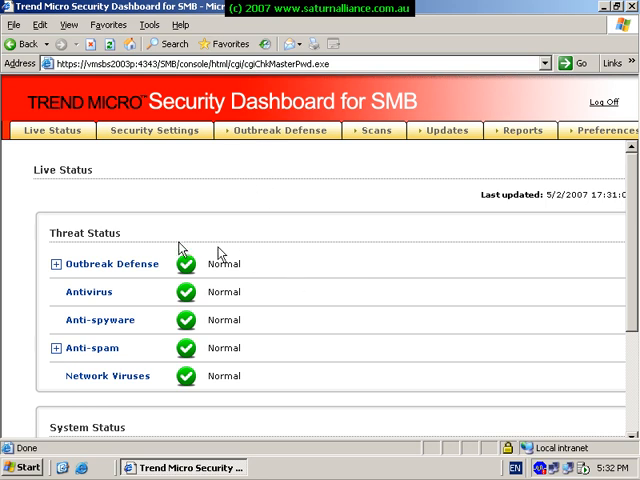
{"action": "mouse_move", "coordinate": [588, 430]}
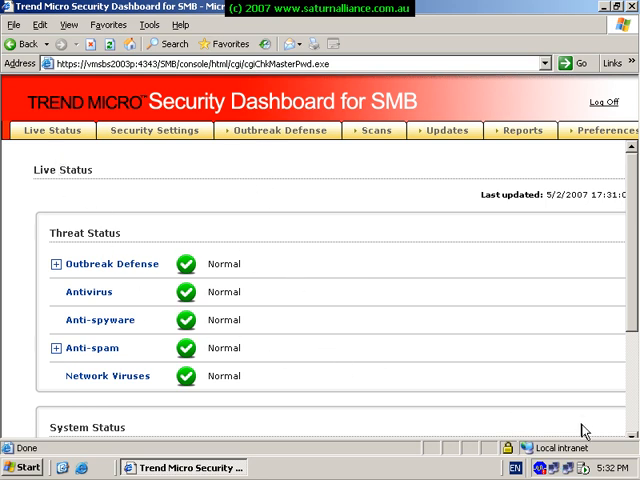
{"action": "mouse_move", "coordinate": [470, 8]}
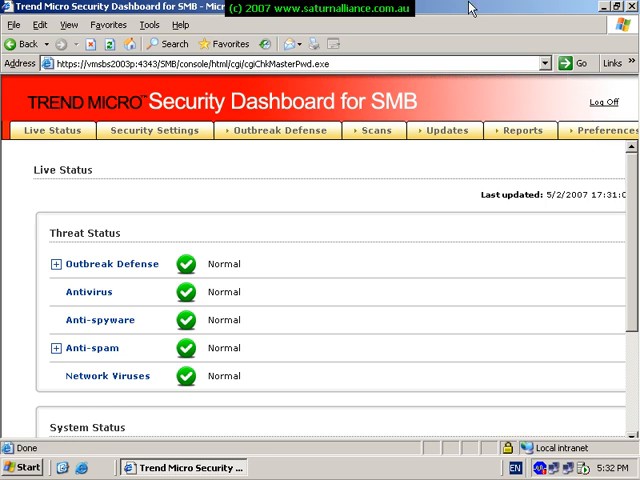
{"action": "mouse_move", "coordinate": [448, 12]}
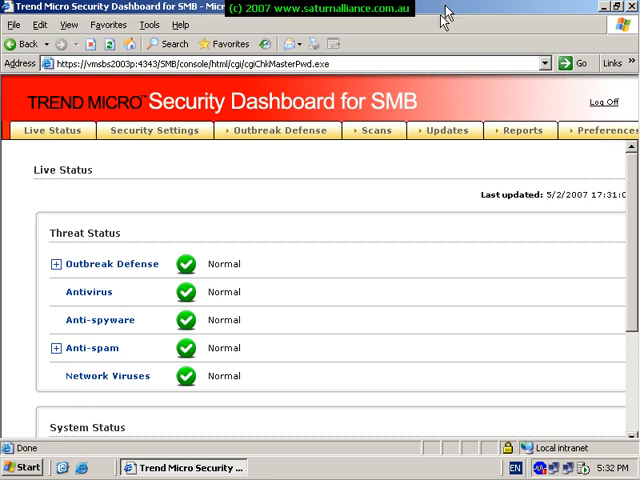
Answer the AtxConsole add-on warning so Live Status shows all threats Normal.
{"action": "left_click", "coordinate": [154, 130]}
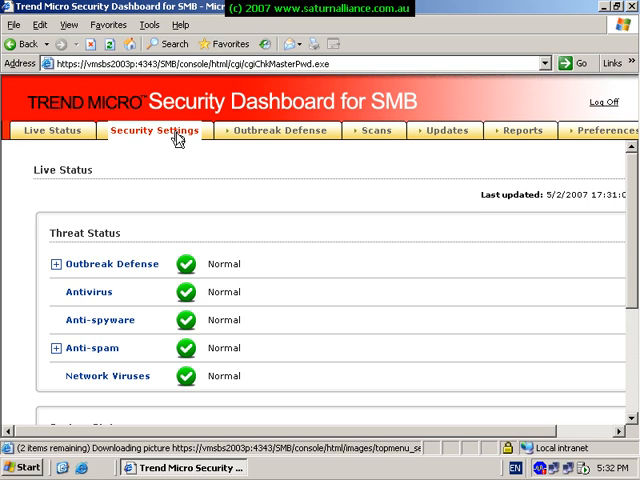
{"action": "mouse_move", "coordinate": [40, 158]}
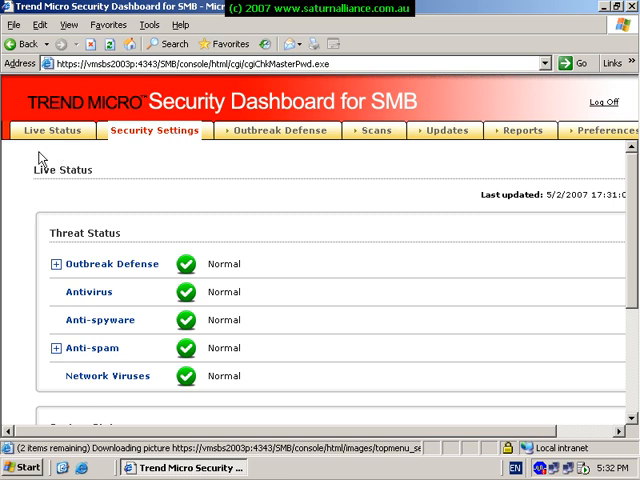
View VMSBS2003P's agent details (version 3.6.1095) under Security Settings, then log off the console.
{"action": "left_click", "coordinate": [154, 130]}
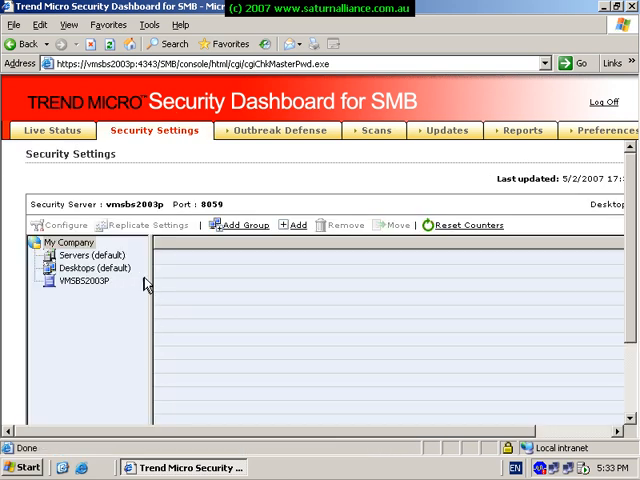
{"action": "mouse_move", "coordinate": [128, 288]}
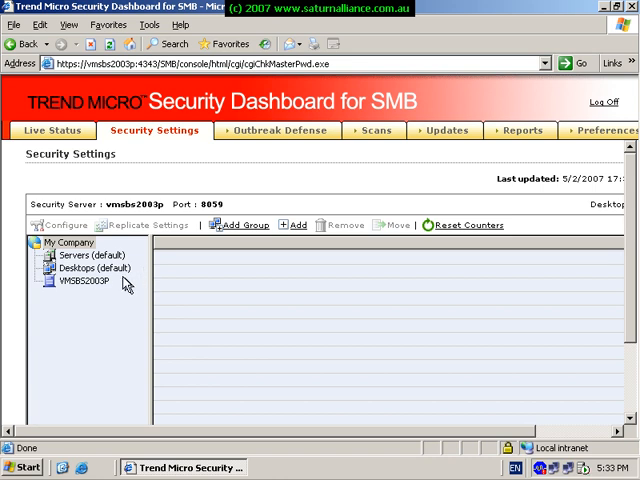
{"action": "left_click", "coordinate": [78, 254]}
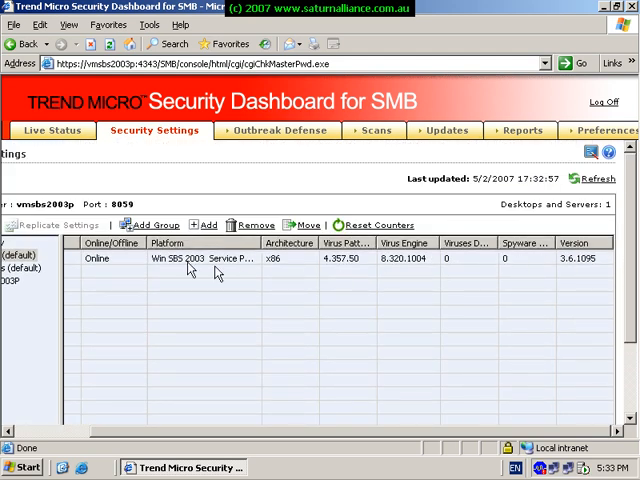
{"action": "mouse_move", "coordinate": [564, 258]}
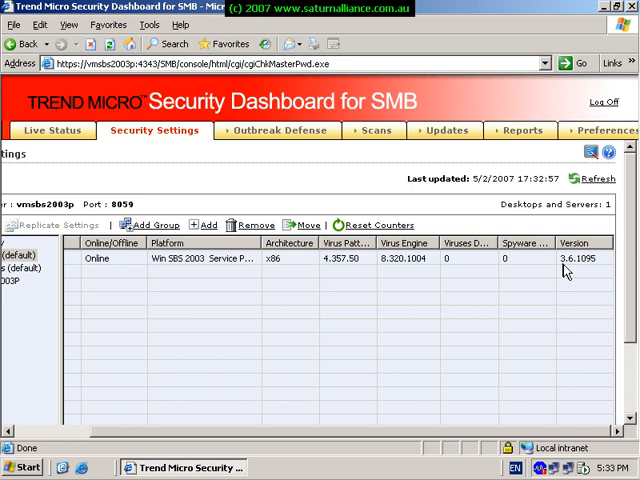
{"action": "mouse_move", "coordinate": [572, 272]}
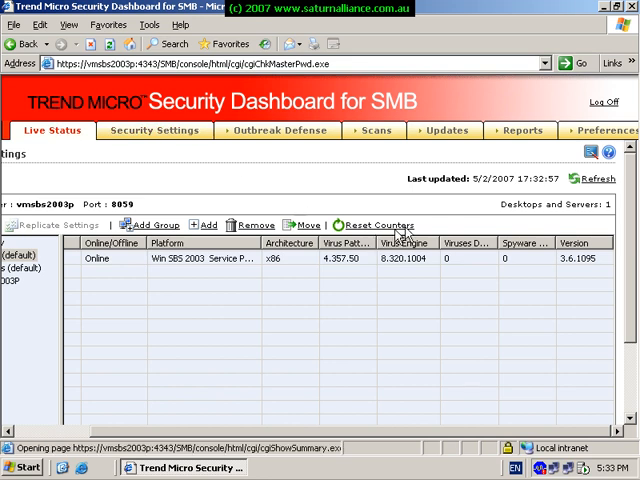
{"action": "left_click", "coordinate": [52, 132]}
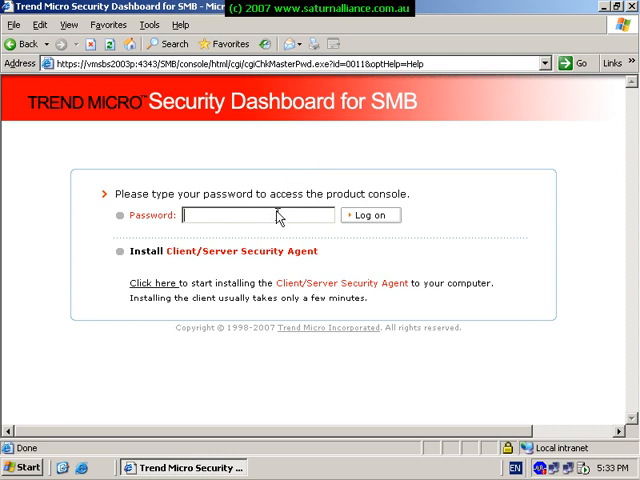
{"action": "mouse_move", "coordinate": [238, 194]}
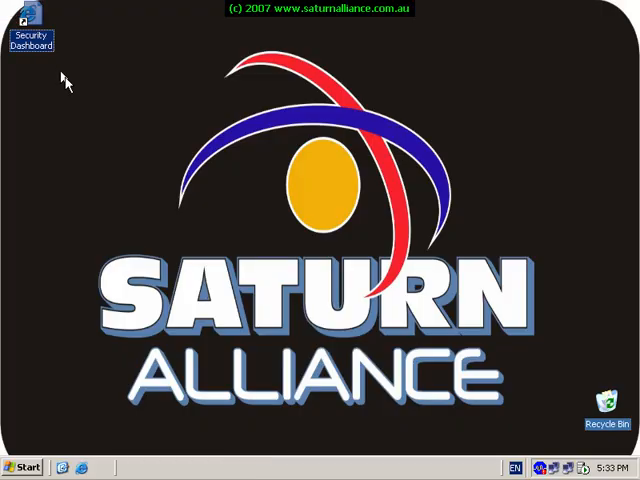
Drag the Security Dashboard desktop shortcut slightly lower.
{"action": "left_click_drag", "start_coordinate": [30, 24], "coordinate": [96, 84]}
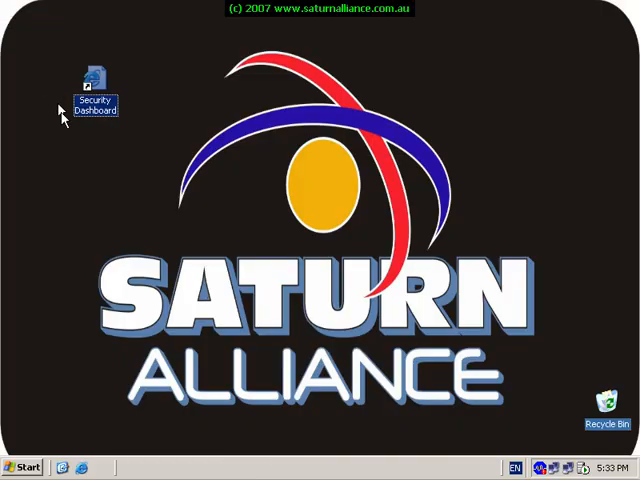
{"action": "mouse_move", "coordinate": [156, 136]}
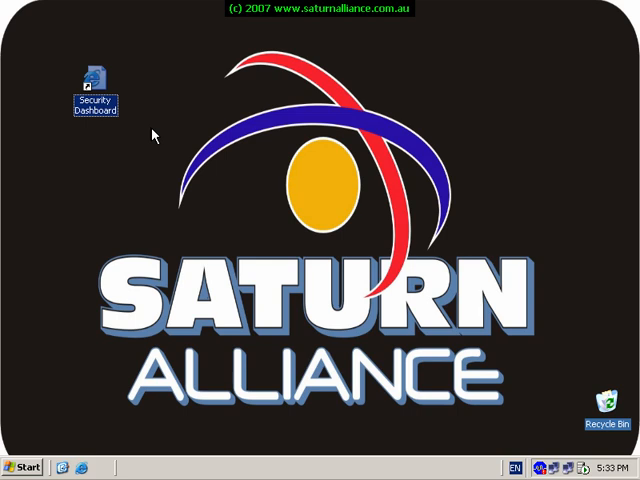